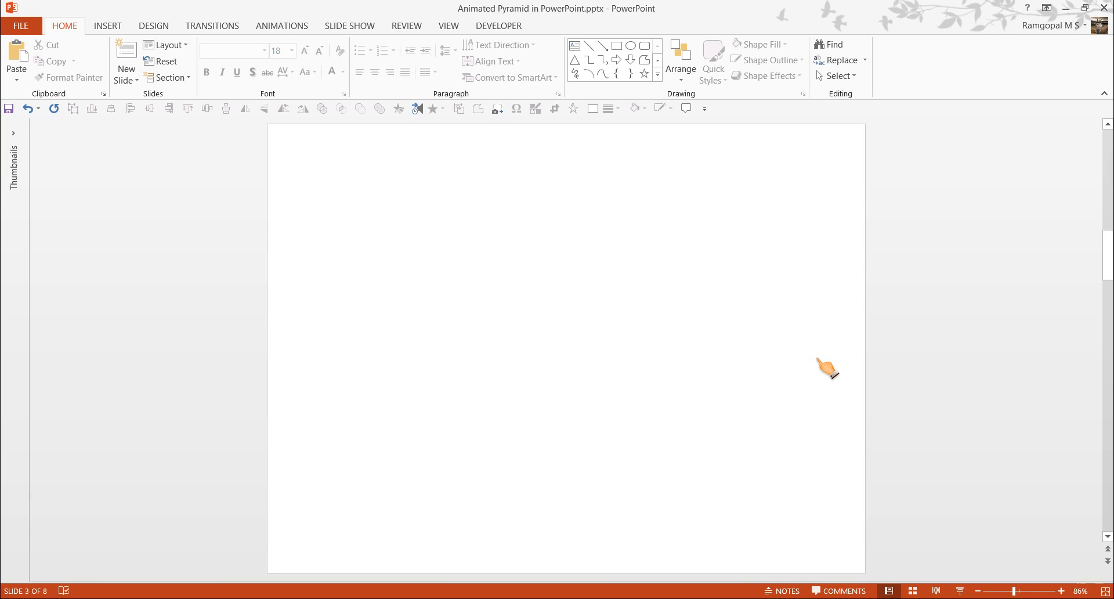
- Choose Isosceles Triangle from the Basic Shapes gallery, ready to draw
click(657, 84)
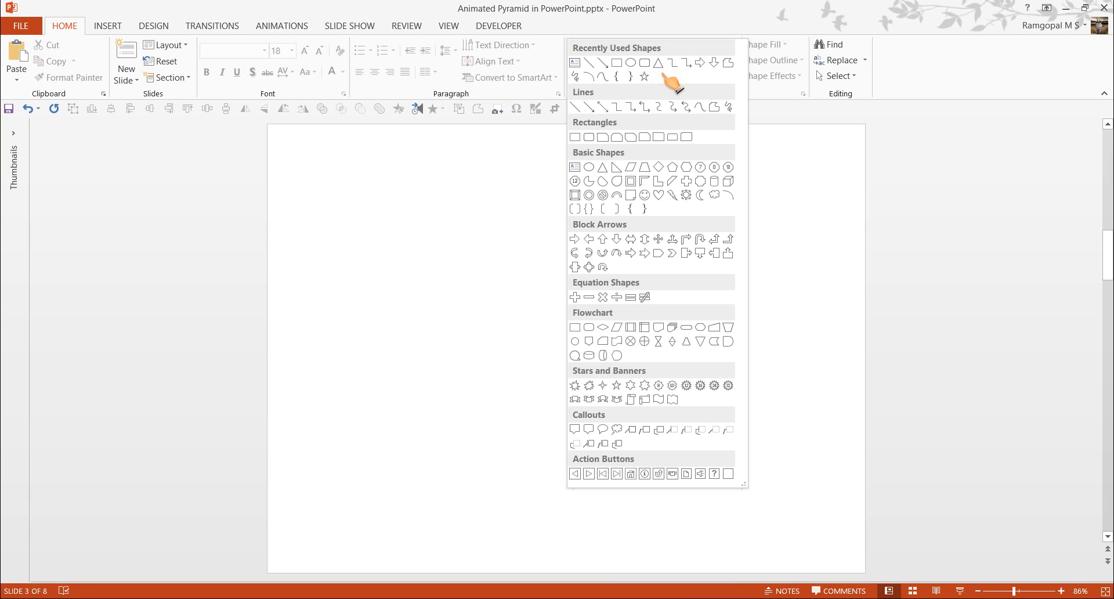
mouse_move(605, 162)
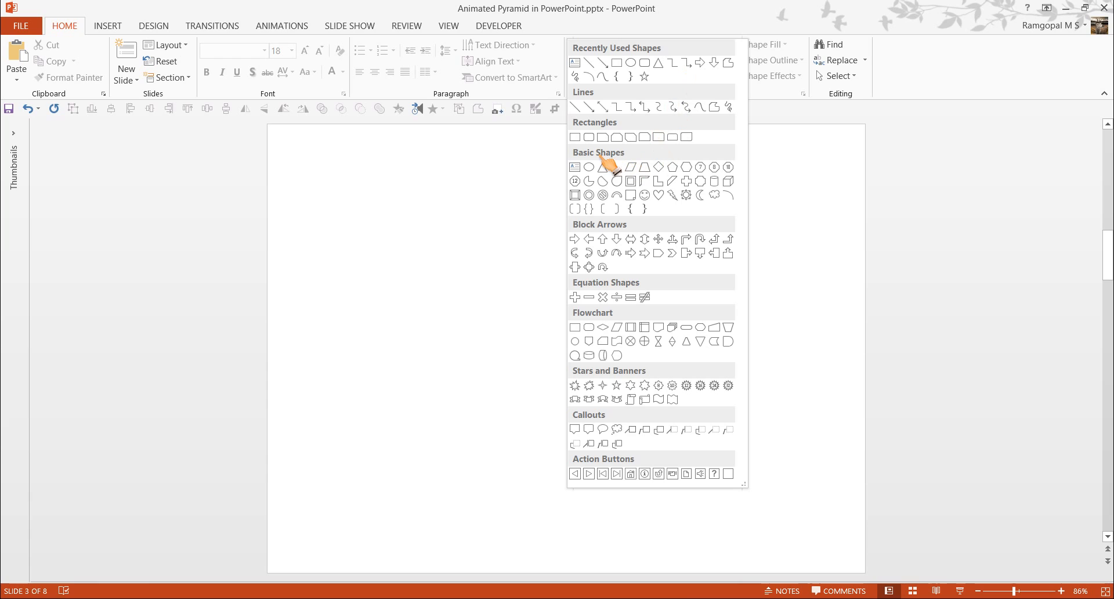
mouse_move(663, 165)
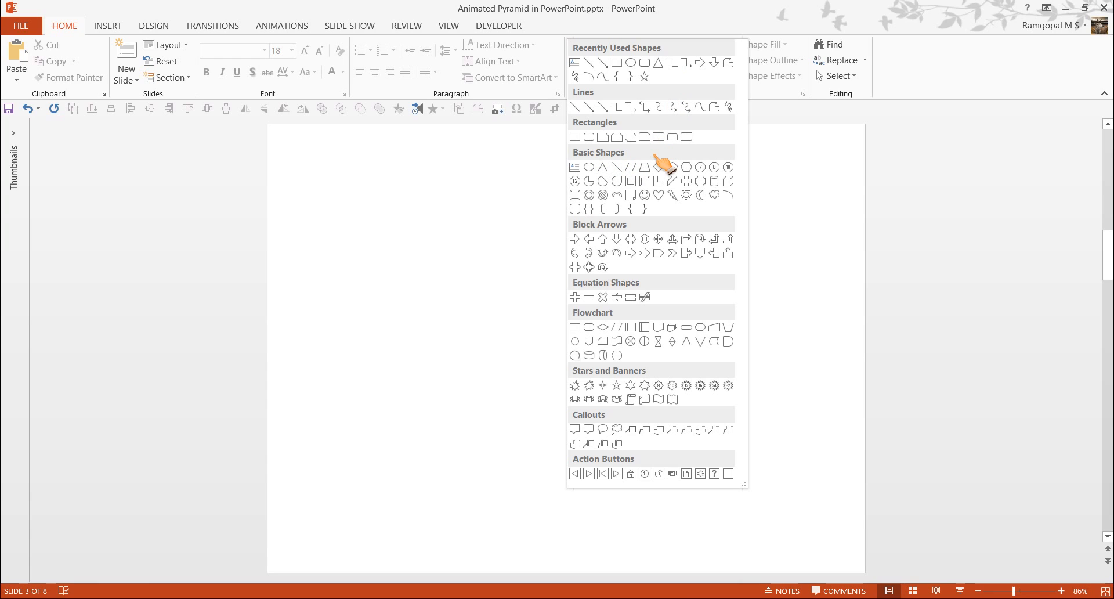
mouse_move(603, 166)
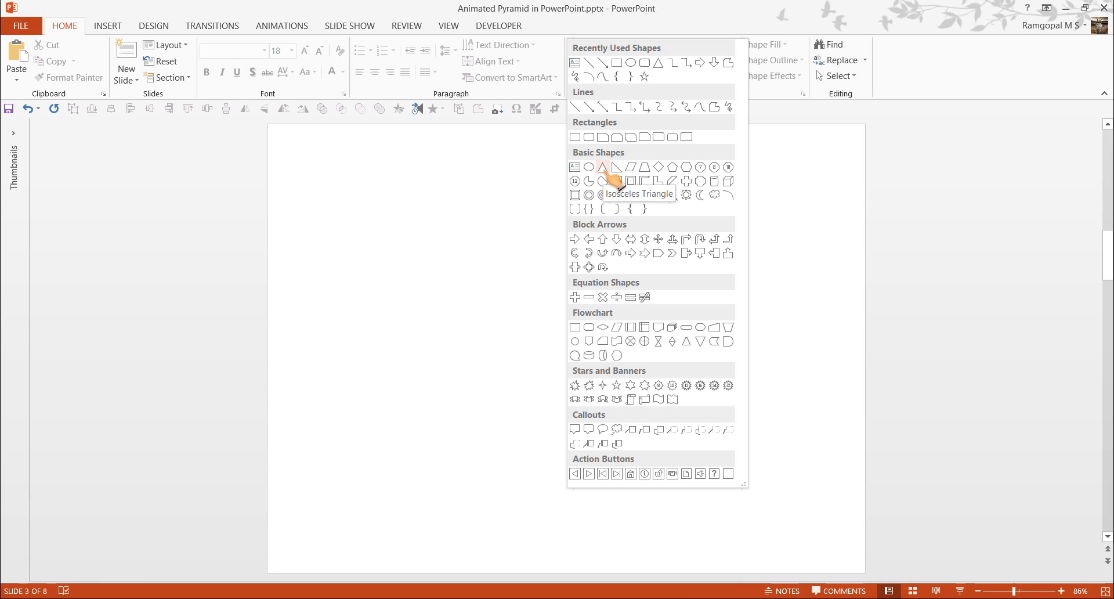
click(602, 166)
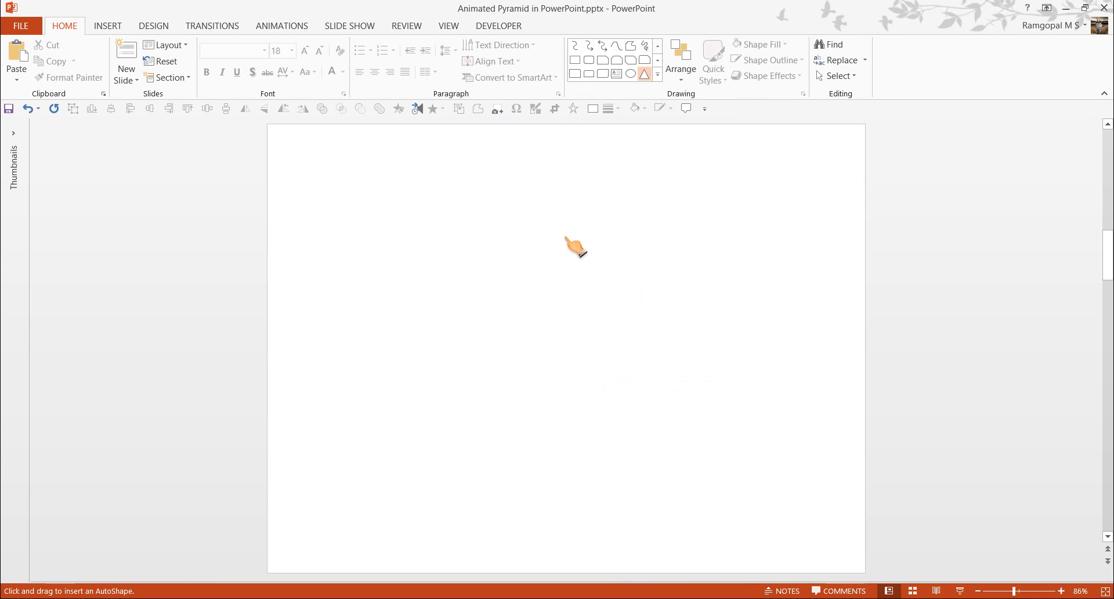
mouse_move(474, 297)
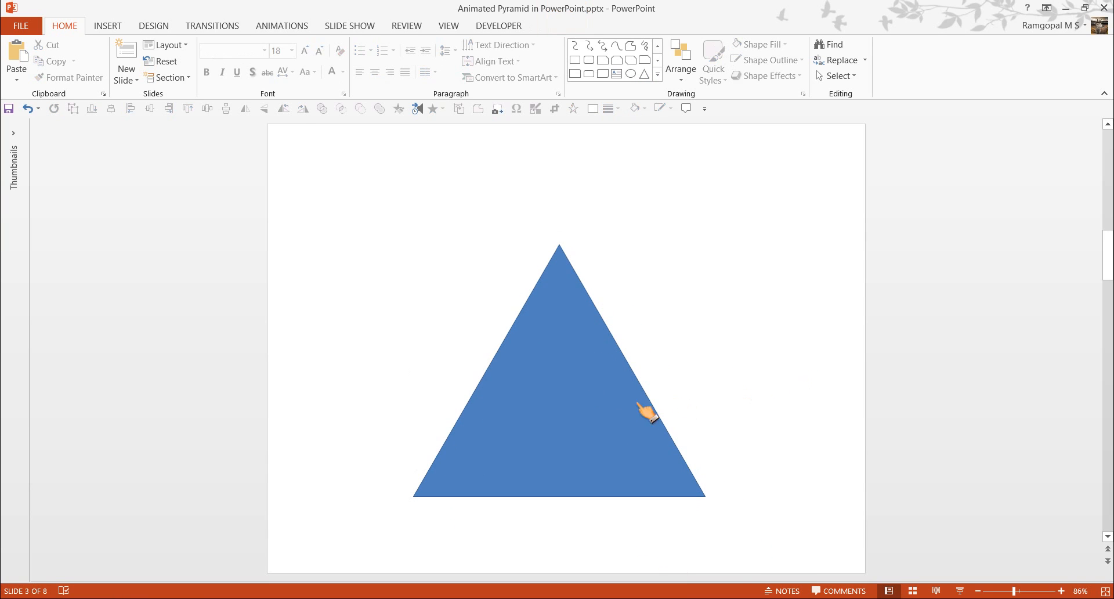
mouse_move(703, 353)
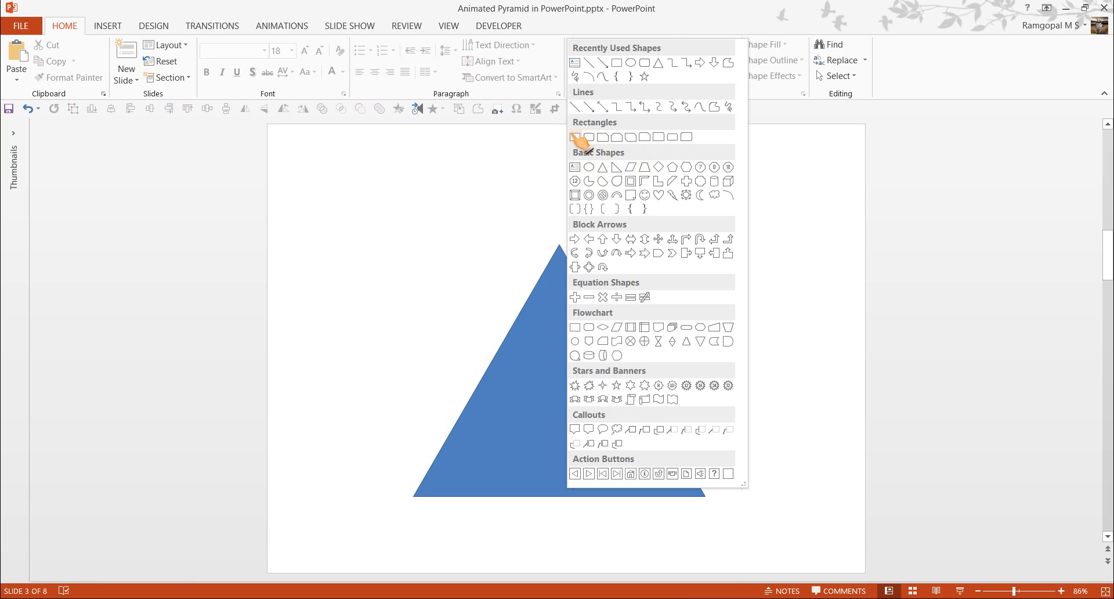
mouse_move(603, 138)
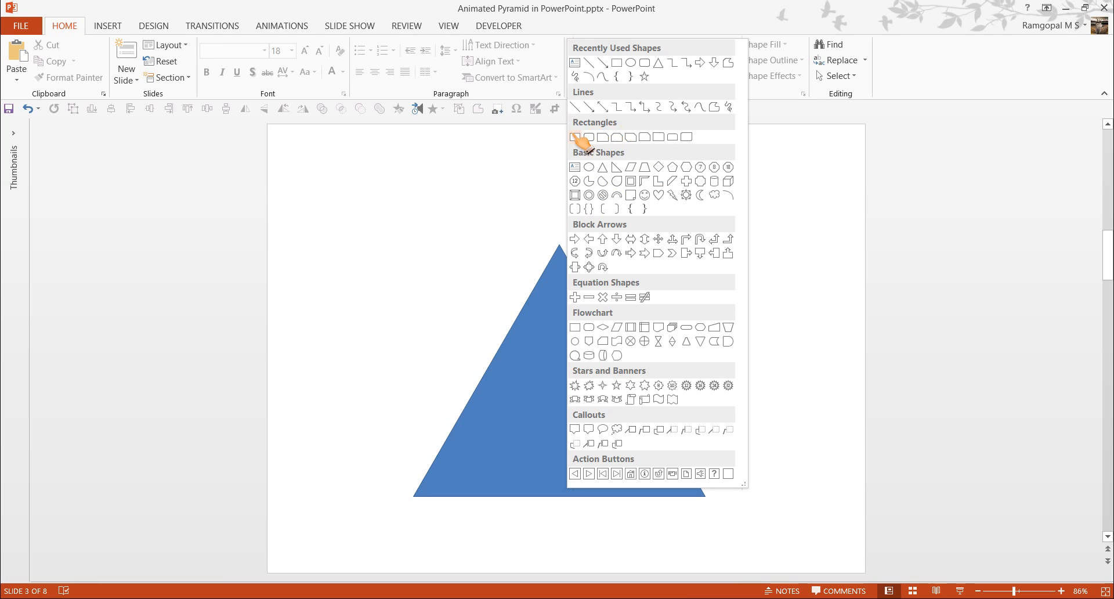
- Draw a thin rectangle bar across the lower triangle and Ctrl-drag a copy higher up
click(575, 137)
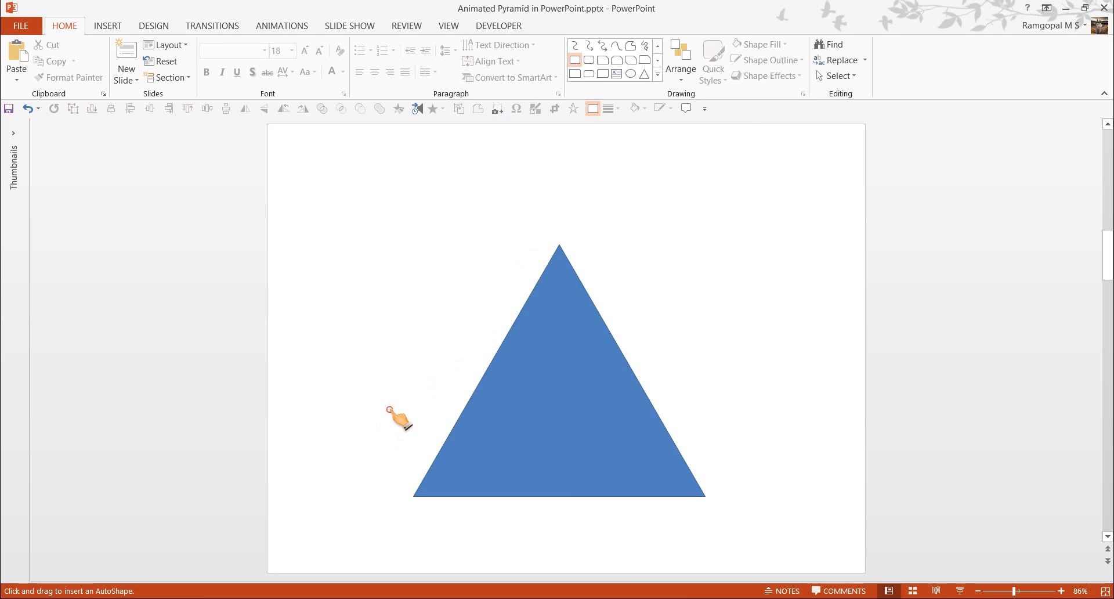
drag(390, 413, 732, 413)
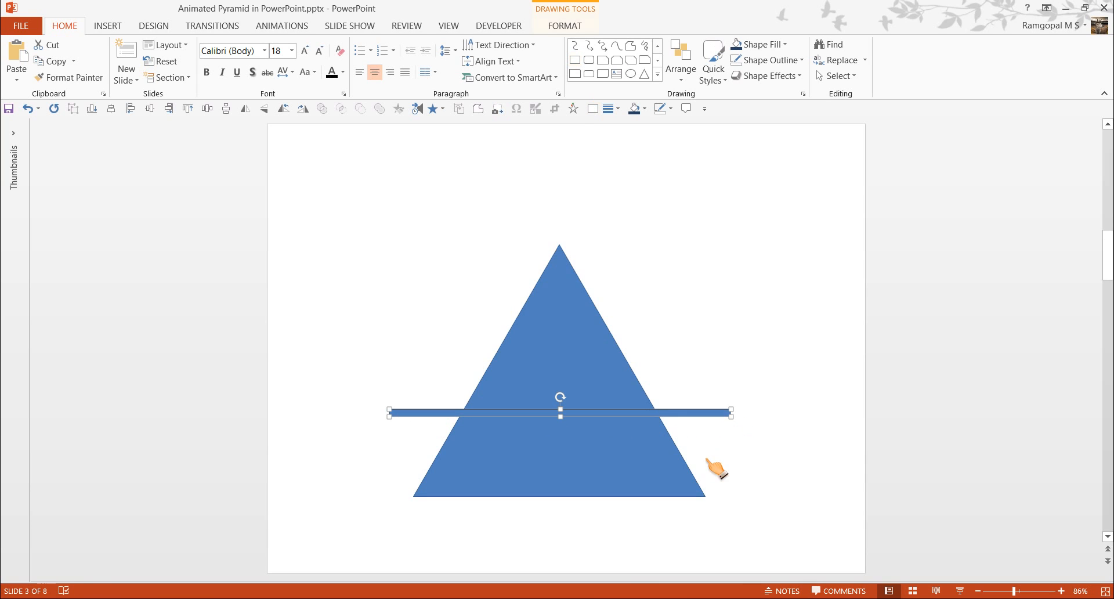
mouse_move(724, 399)
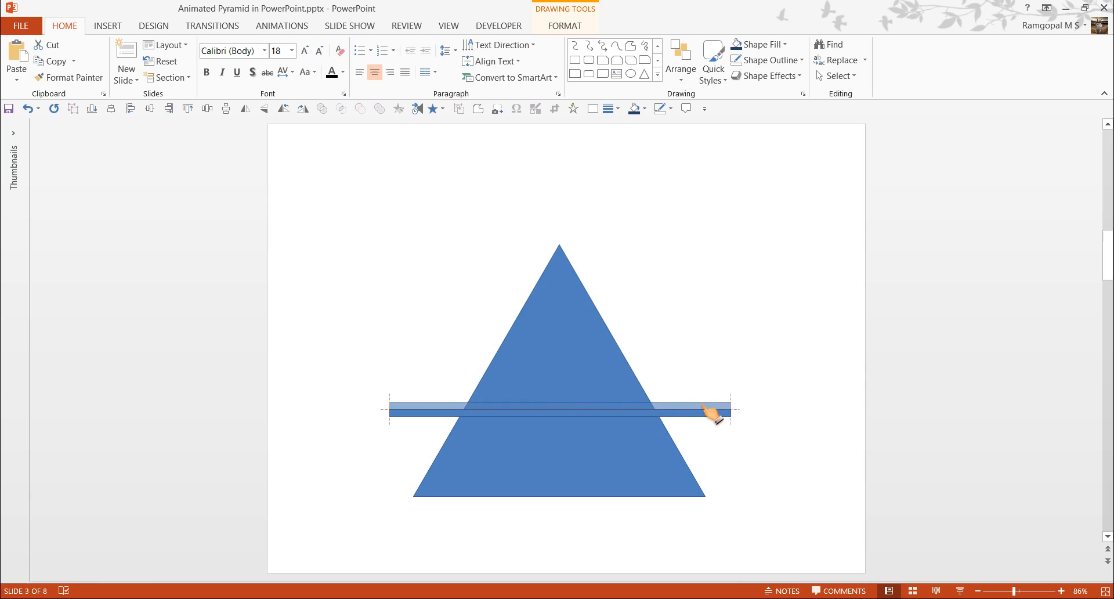
drag(710, 415, 710, 351)
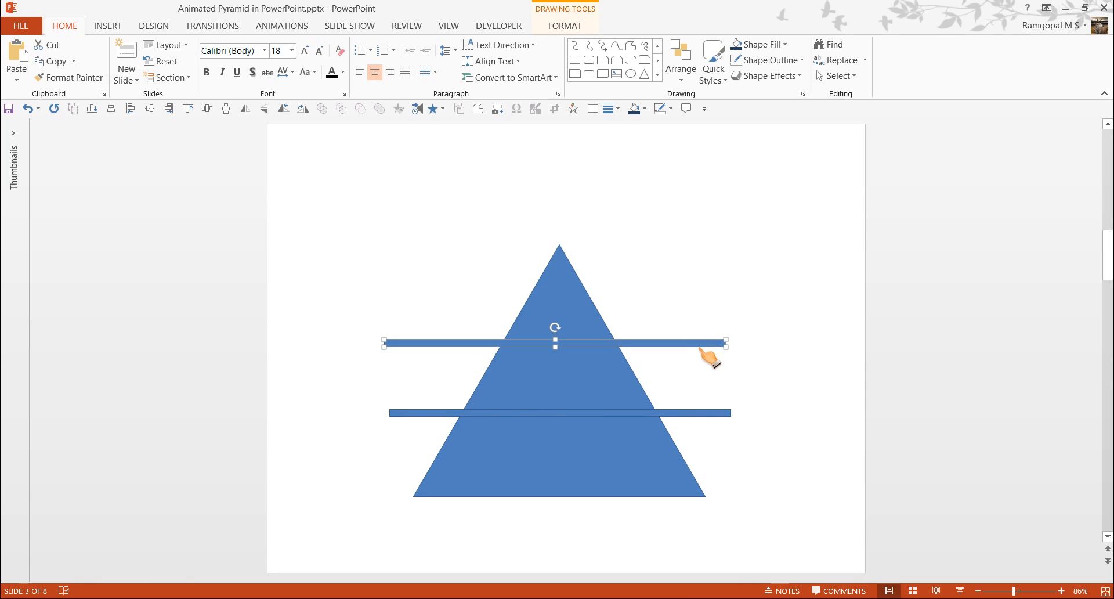
mouse_move(739, 405)
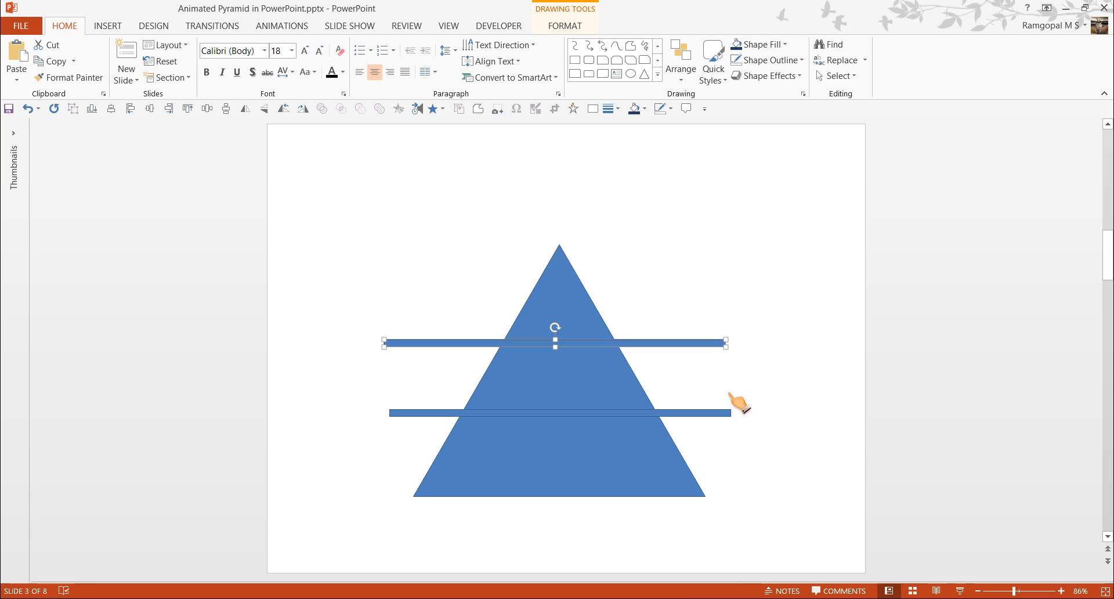
mouse_move(659, 314)
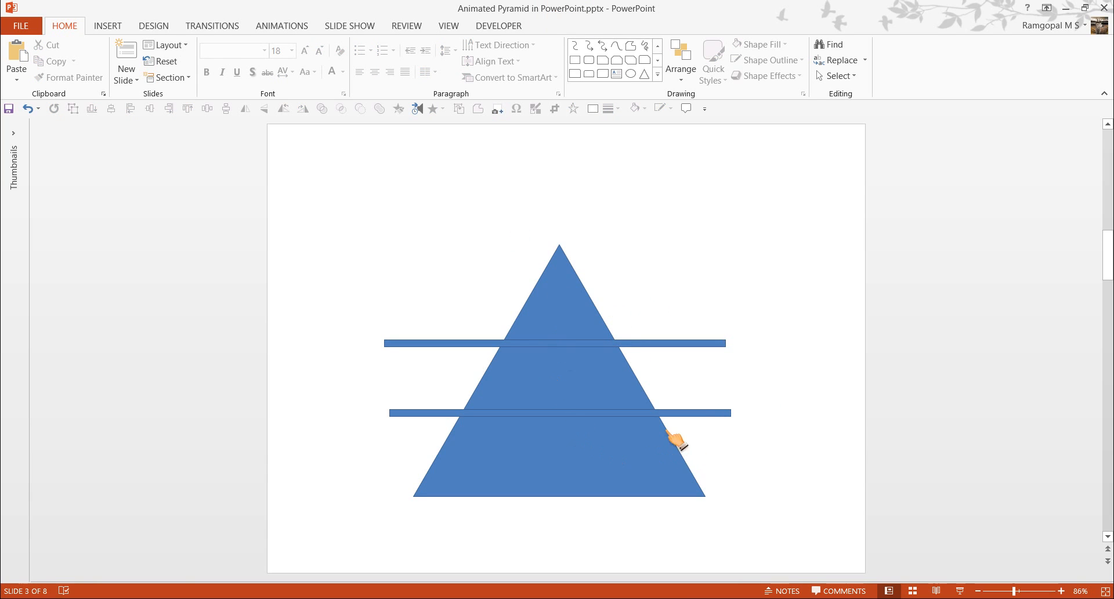
mouse_move(681, 350)
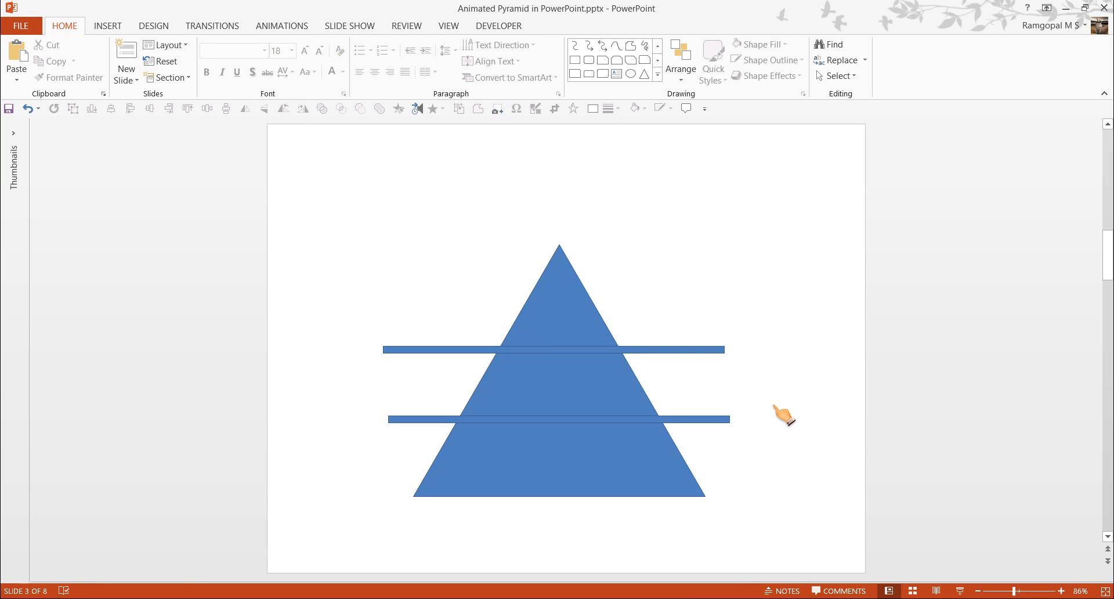
mouse_move(716, 472)
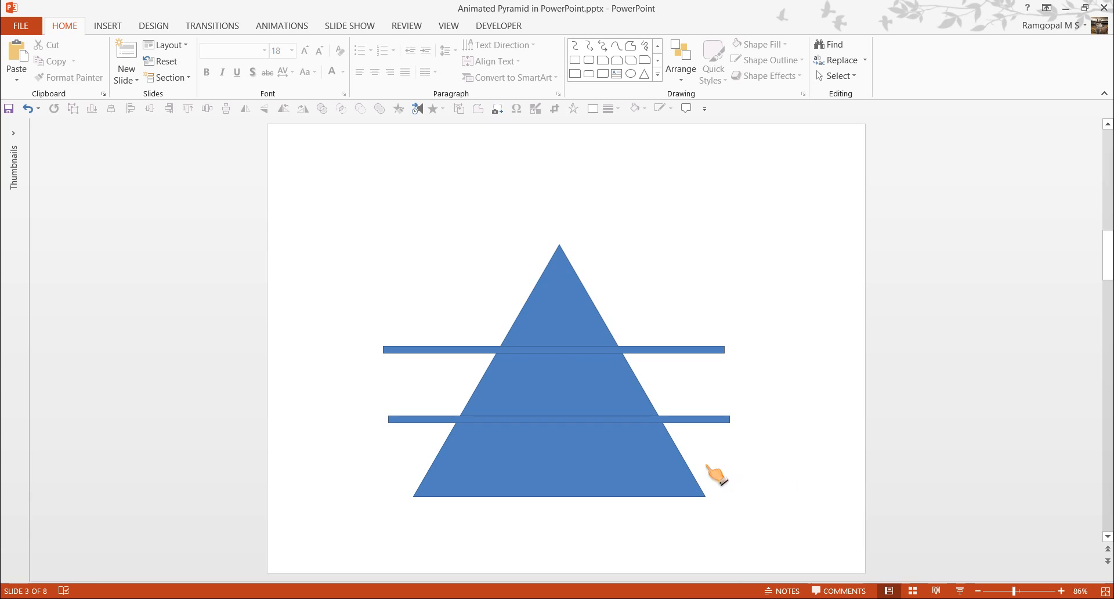
mouse_move(805, 552)
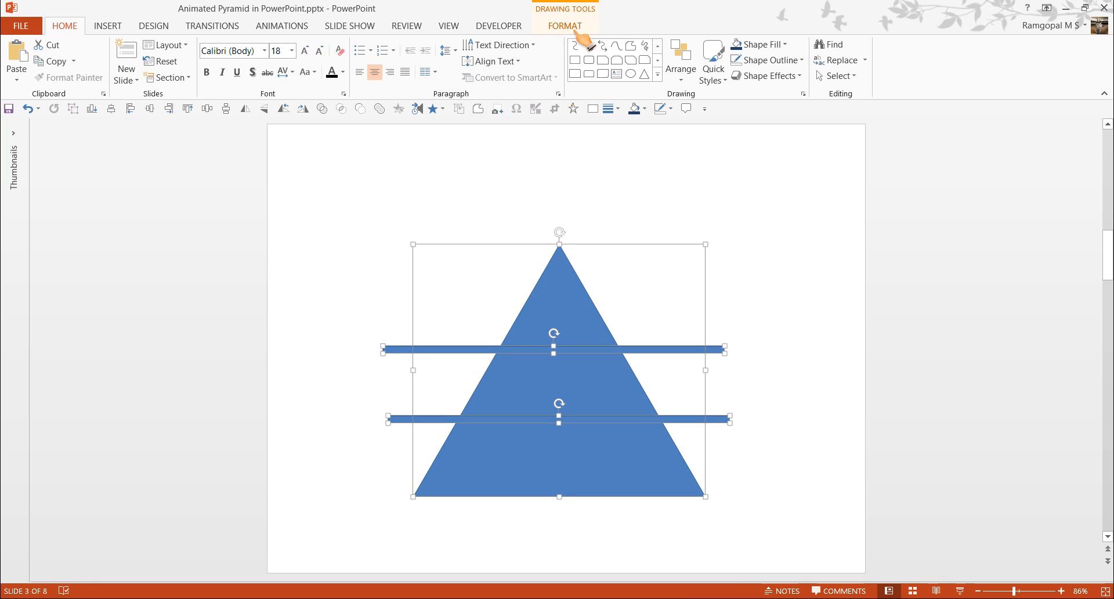
- Fragment the triangle and both bars into separate pieces via Merge Shapes
click(563, 26)
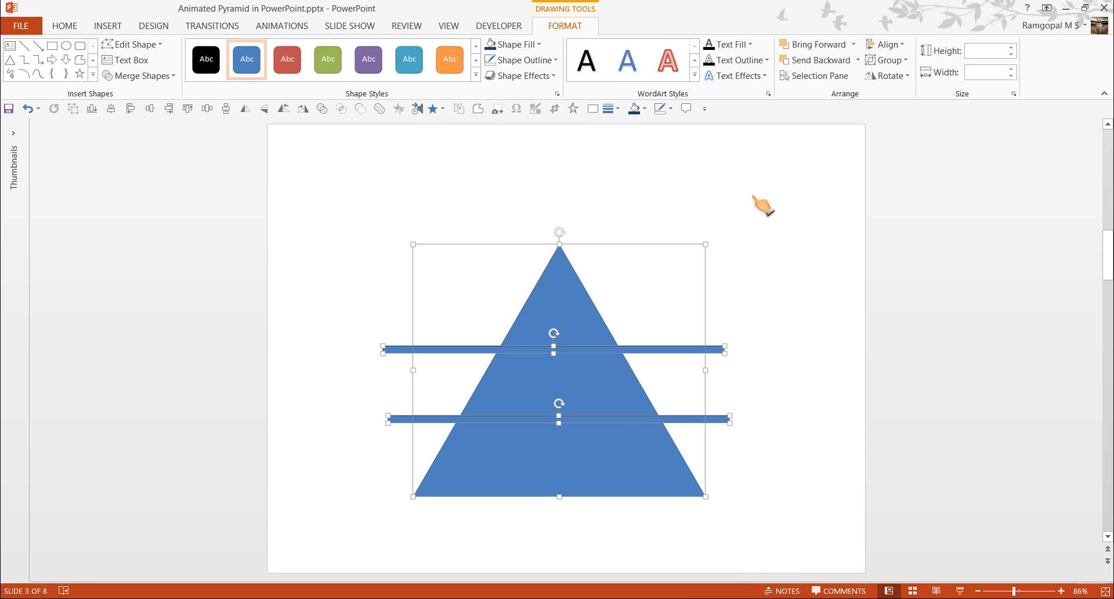
mouse_move(138, 76)
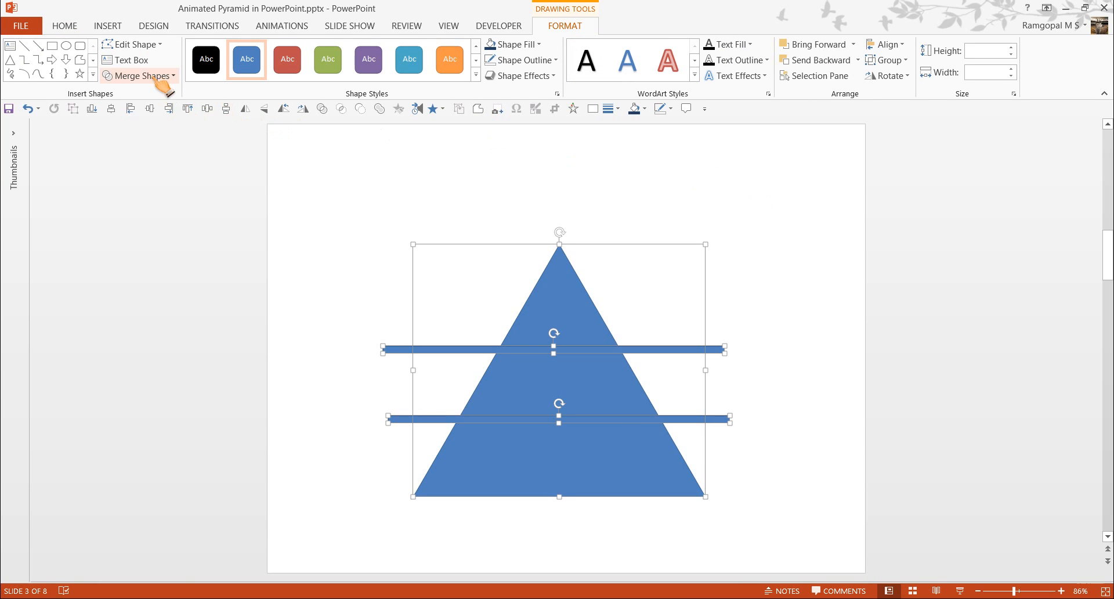
mouse_move(581, 37)
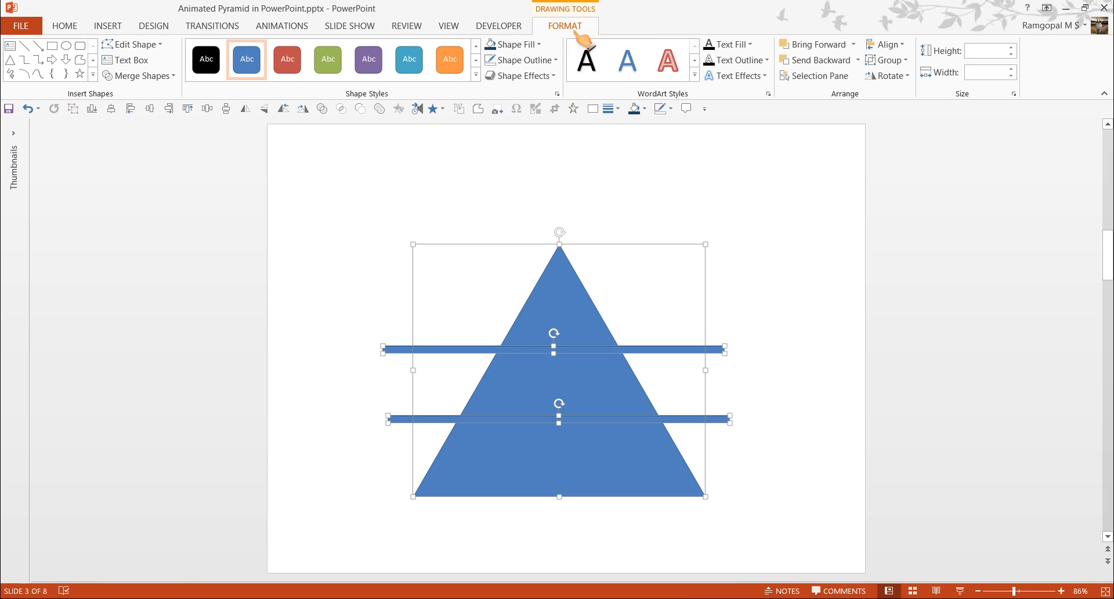
click(139, 75)
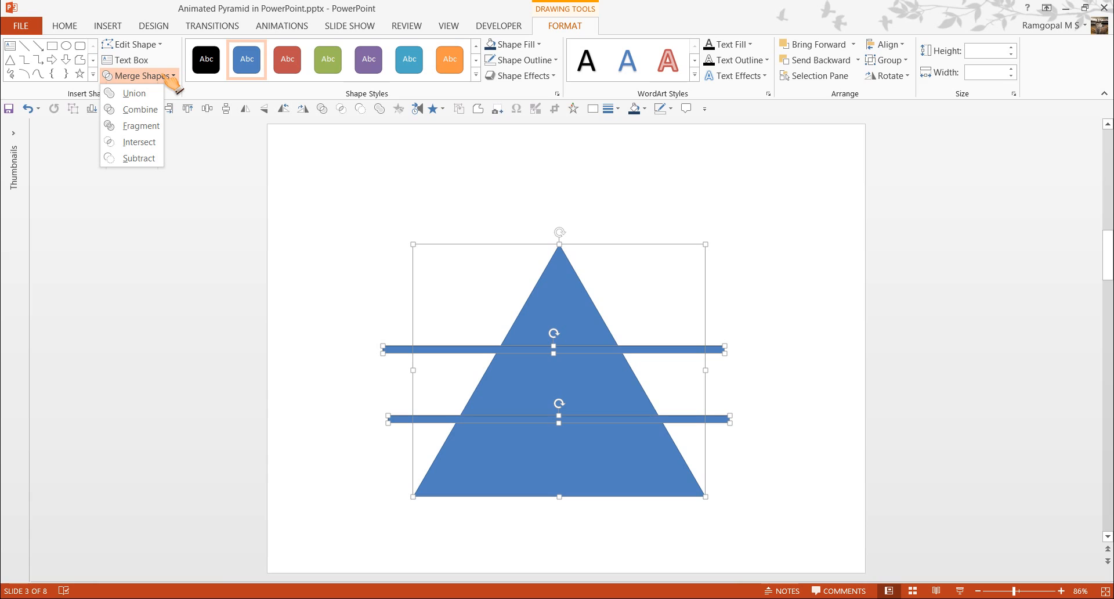
click(141, 125)
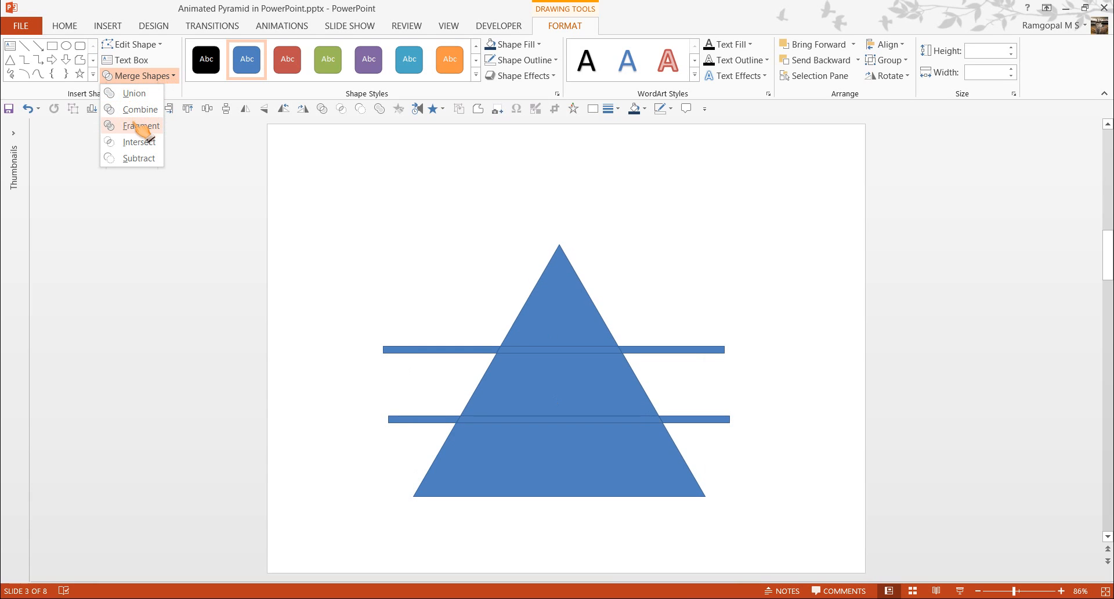
mouse_move(141, 125)
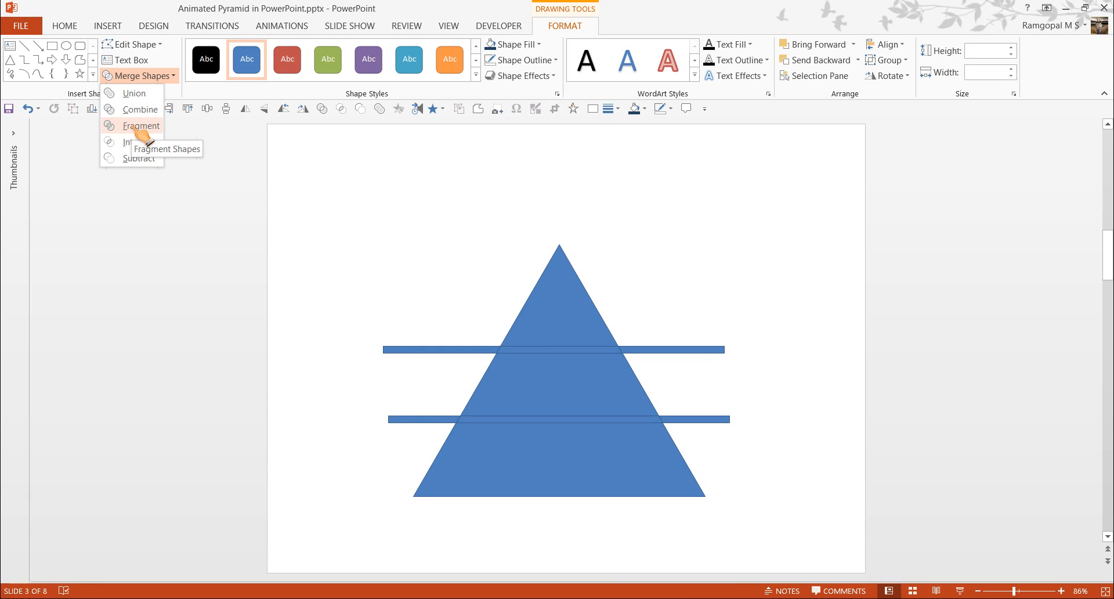
click(140, 125)
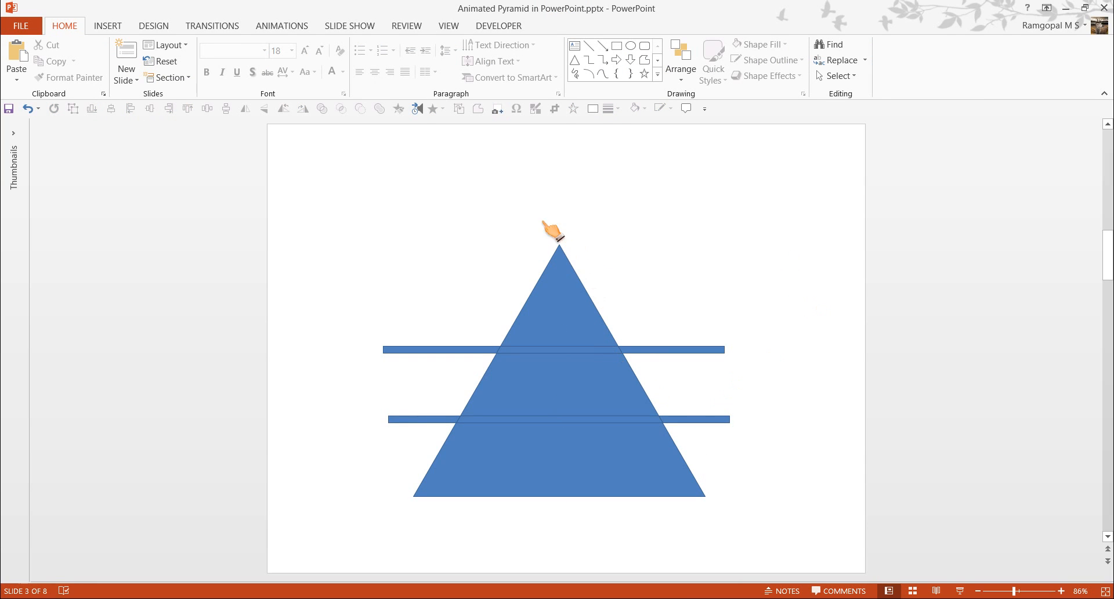
mouse_move(777, 355)
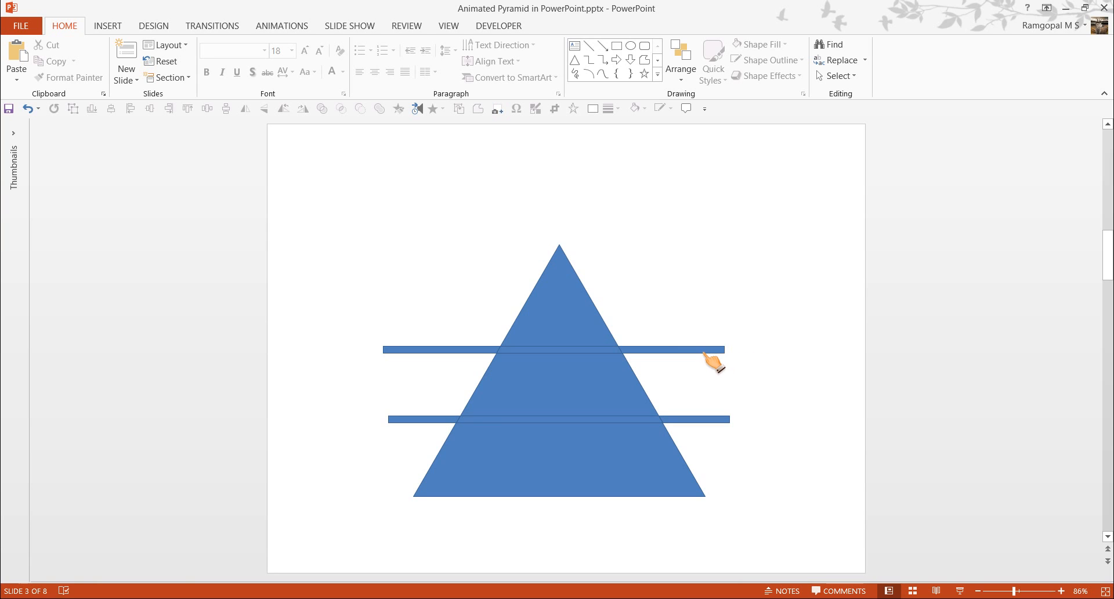
click(716, 349)
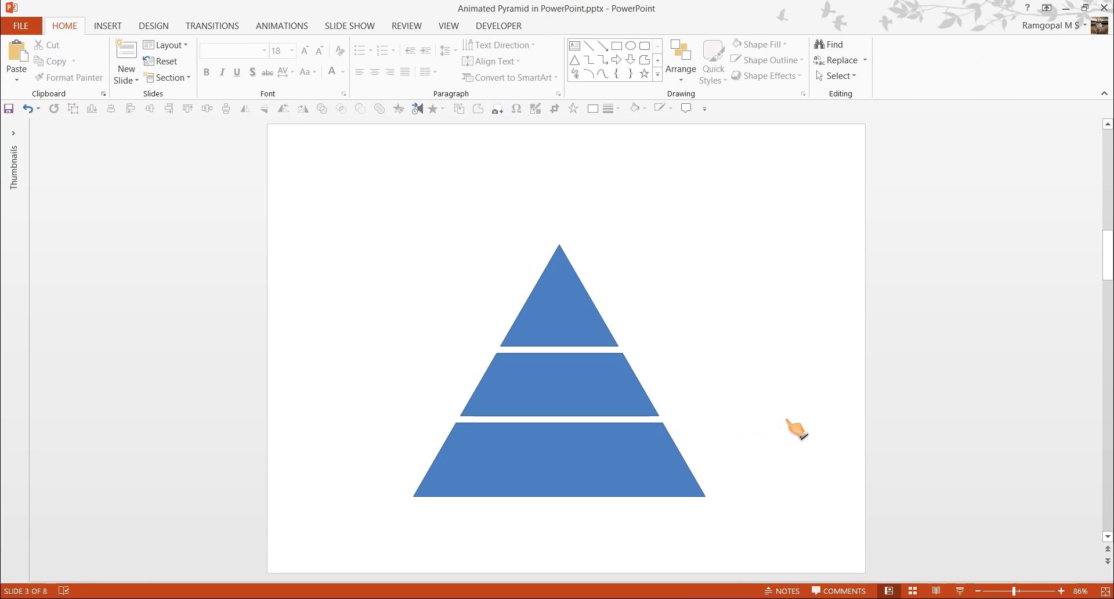
mouse_move(717, 531)
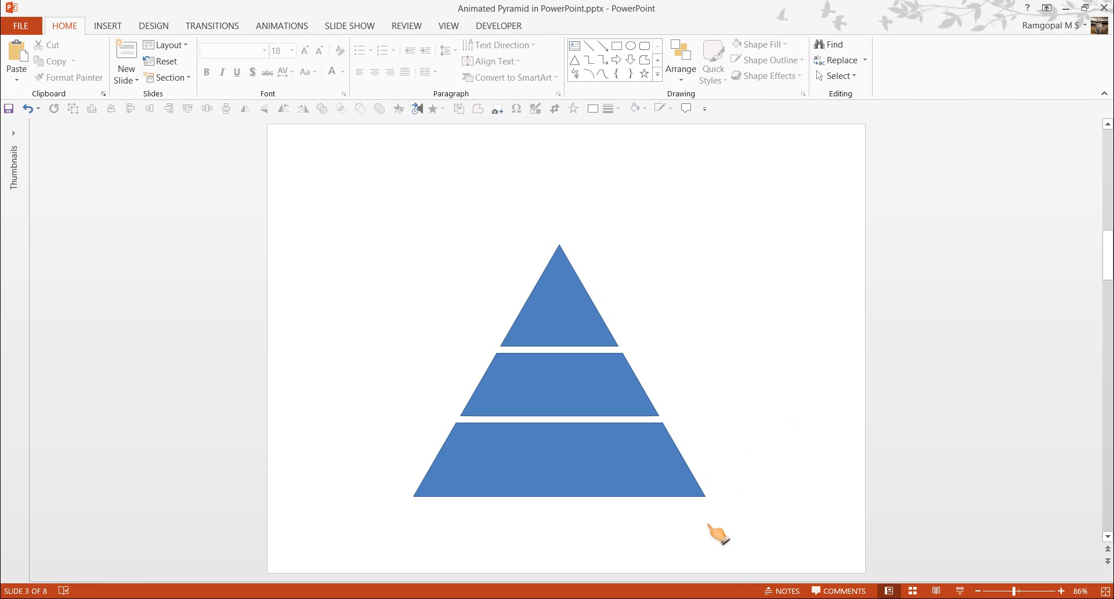
mouse_move(697, 314)
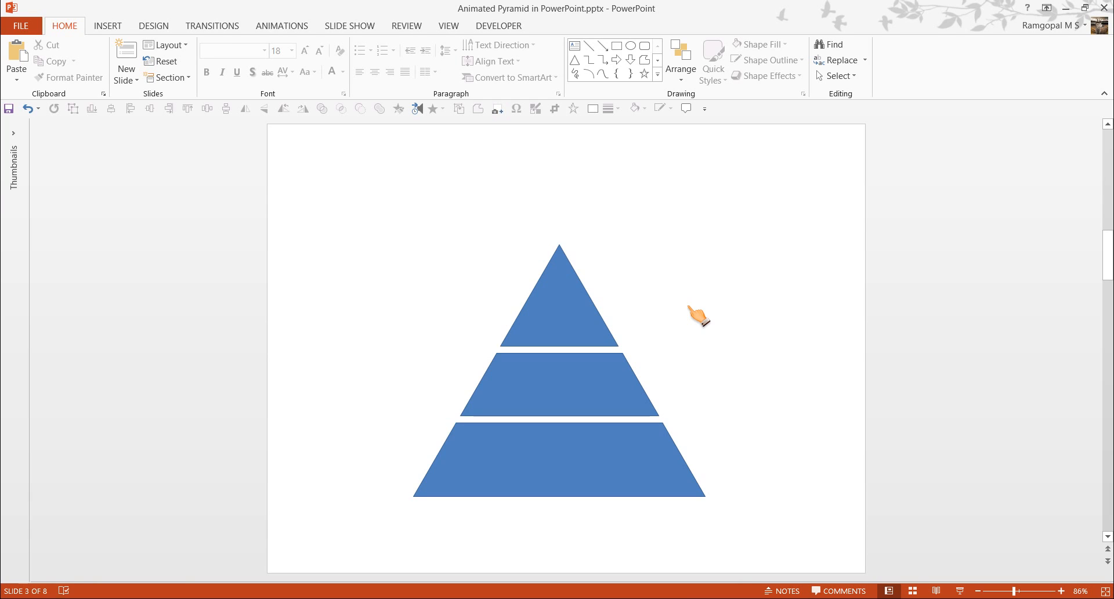
mouse_move(502, 375)
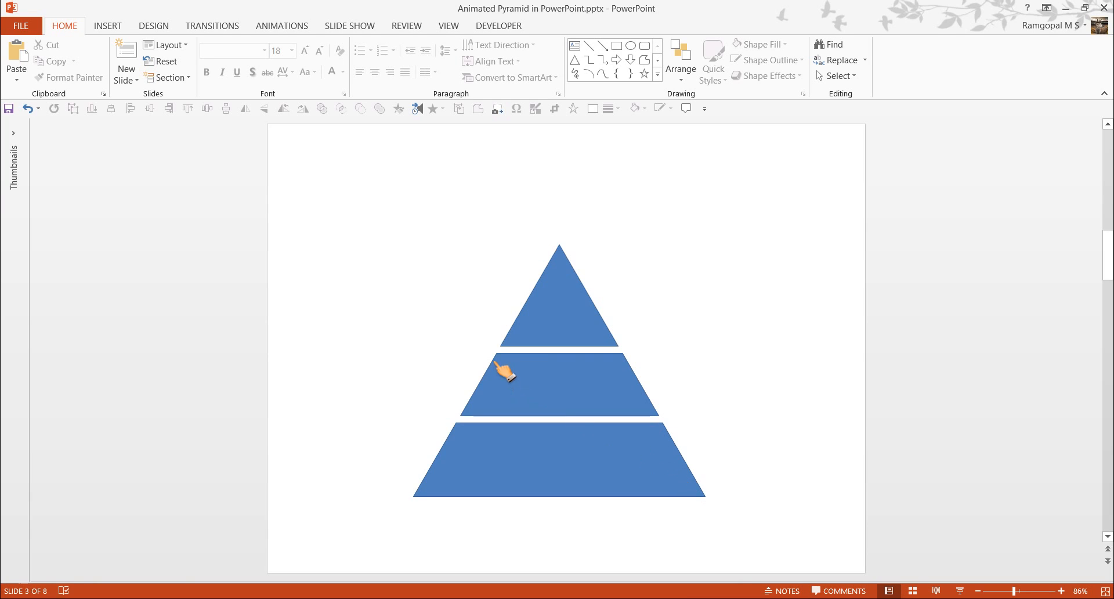
mouse_move(615, 515)
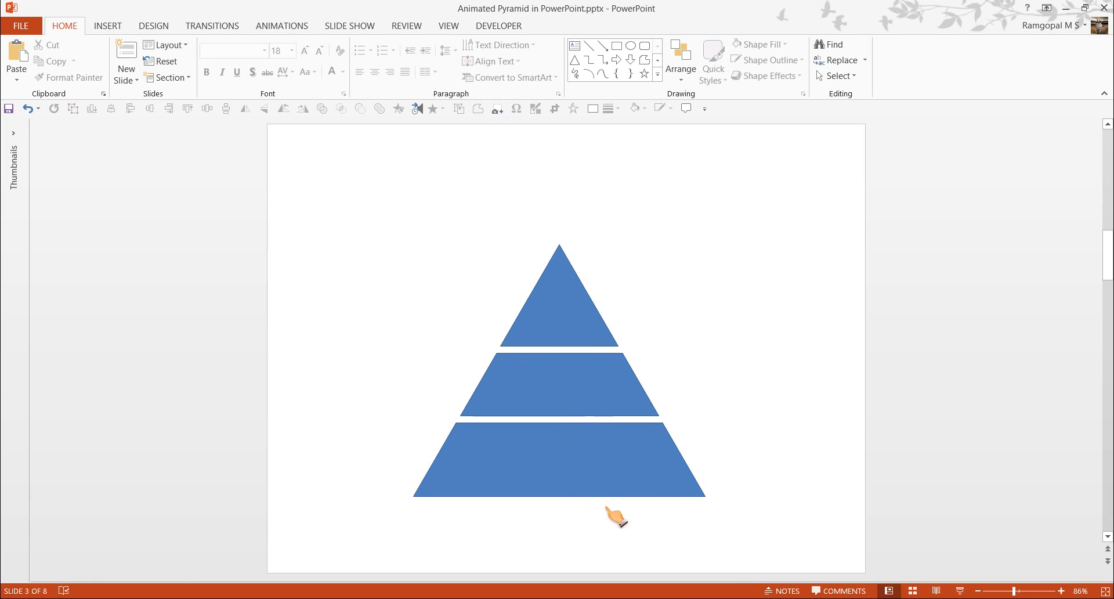
mouse_move(558, 418)
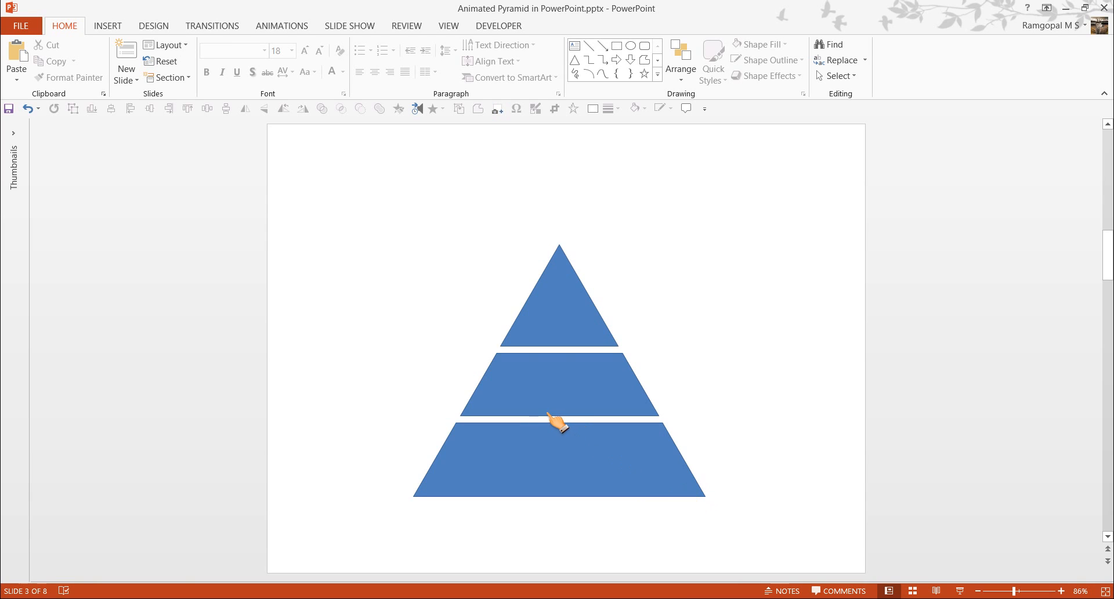
mouse_move(673, 435)
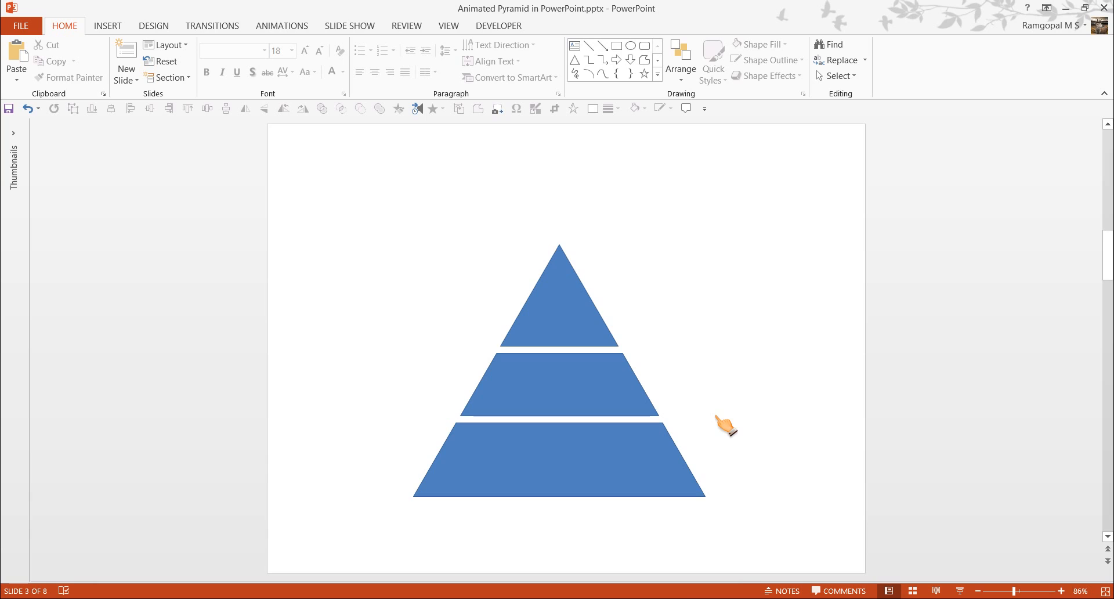
- Draw a freeform connector between the middle and bottom levels, send it to back, fill it dark navy
click(657, 76)
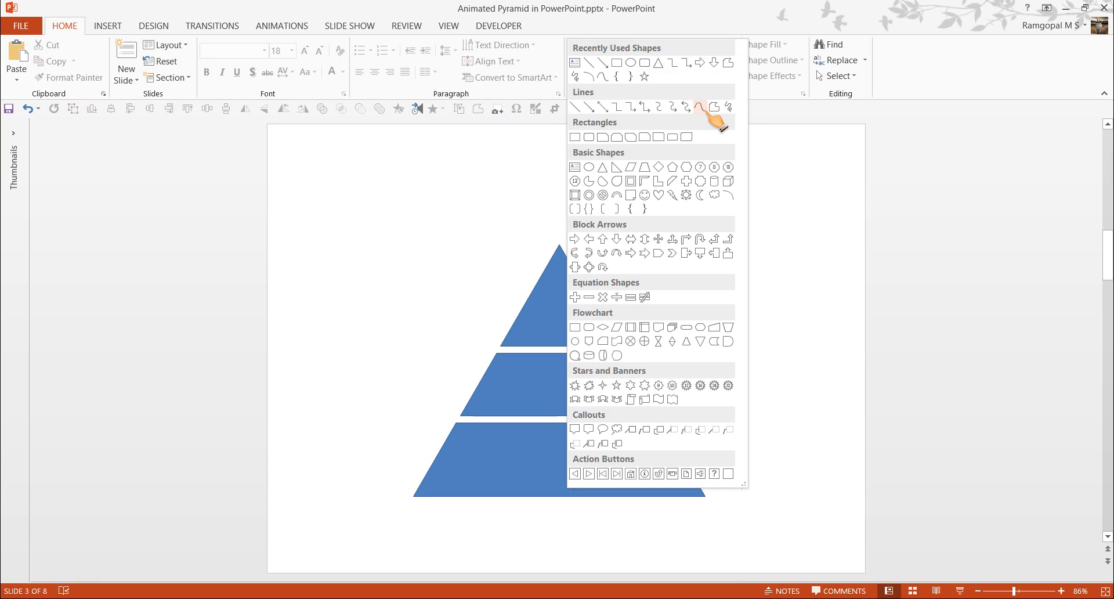
mouse_move(710, 119)
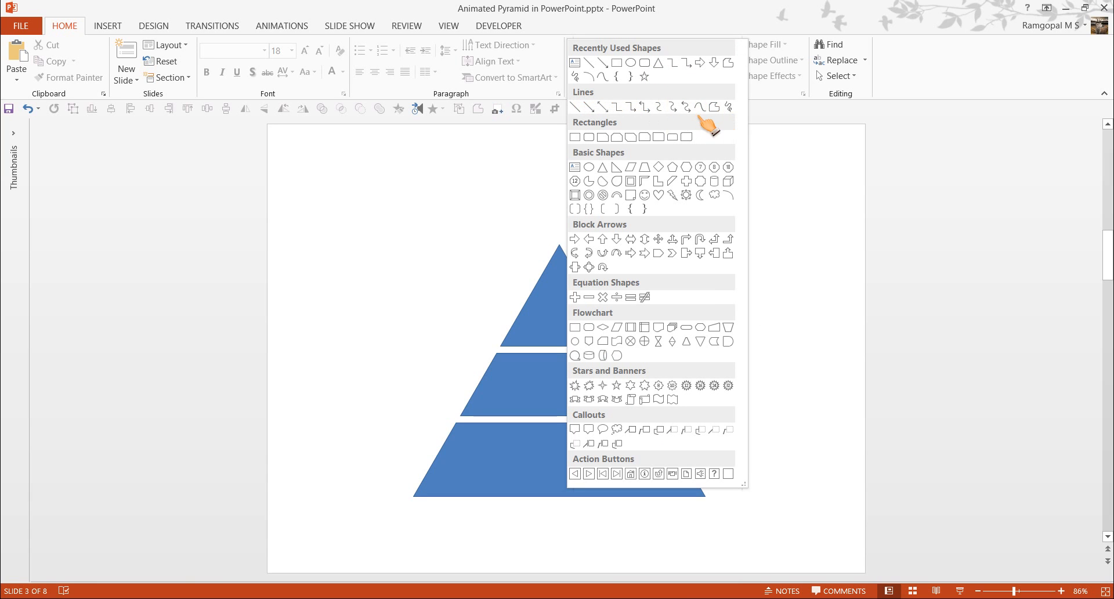
mouse_move(714, 107)
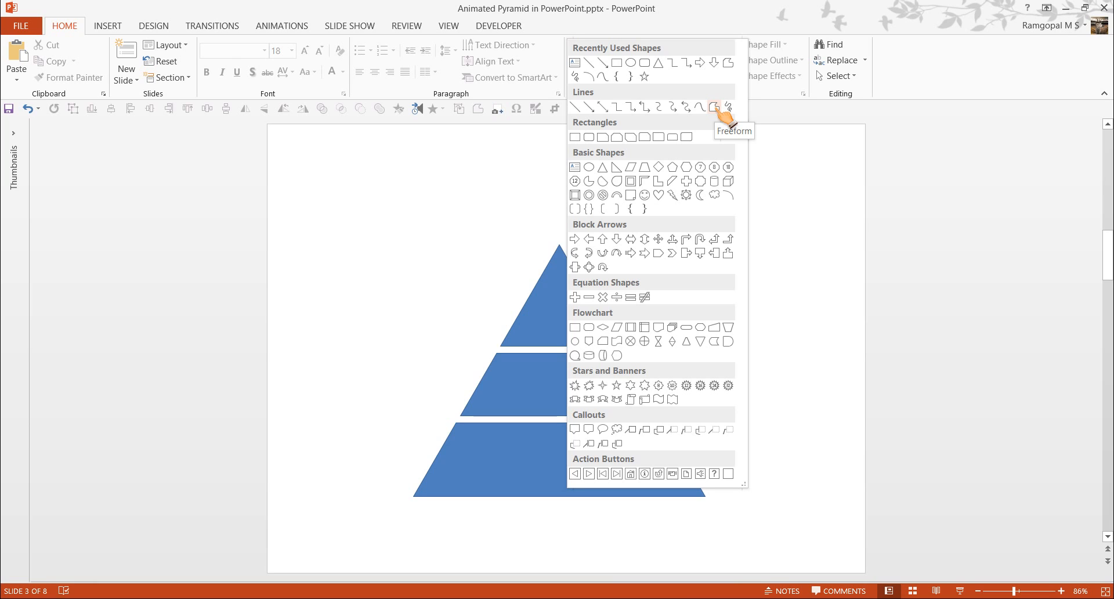
click(714, 107)
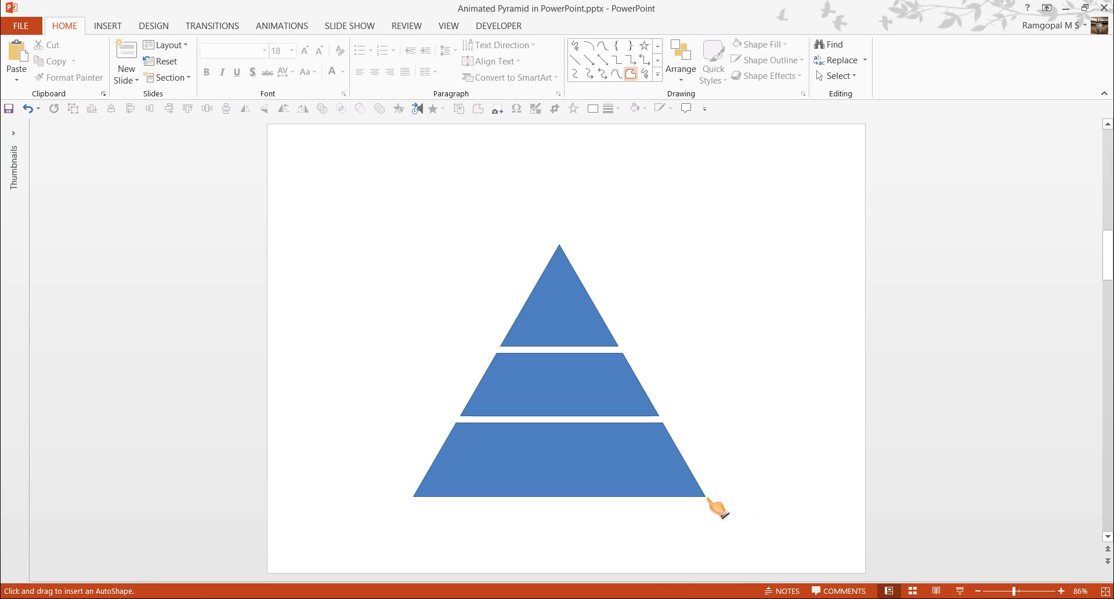
mouse_move(717, 508)
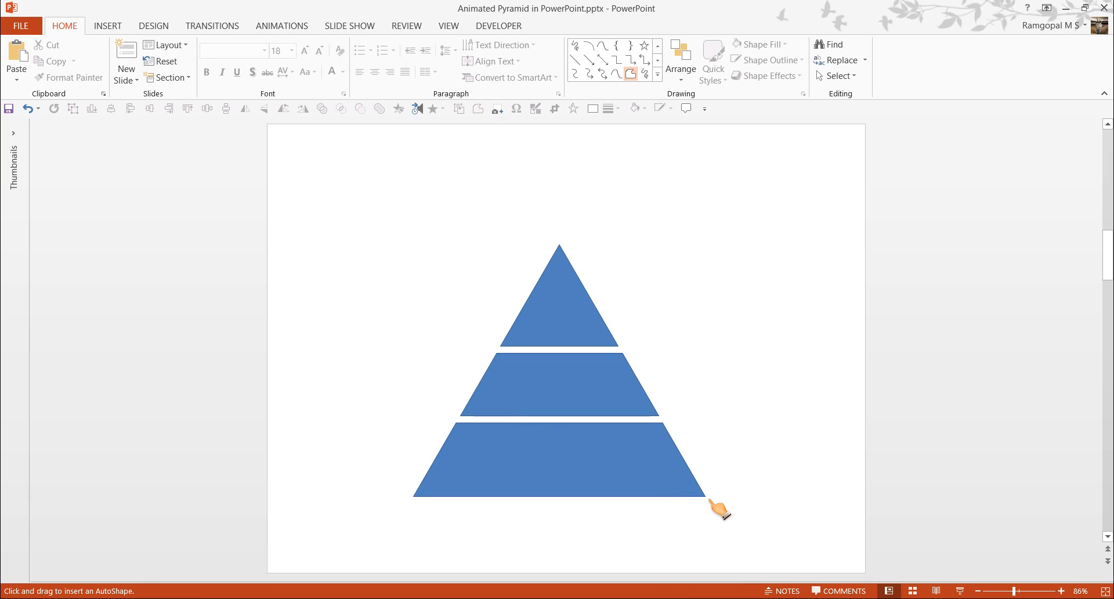
mouse_move(481, 433)
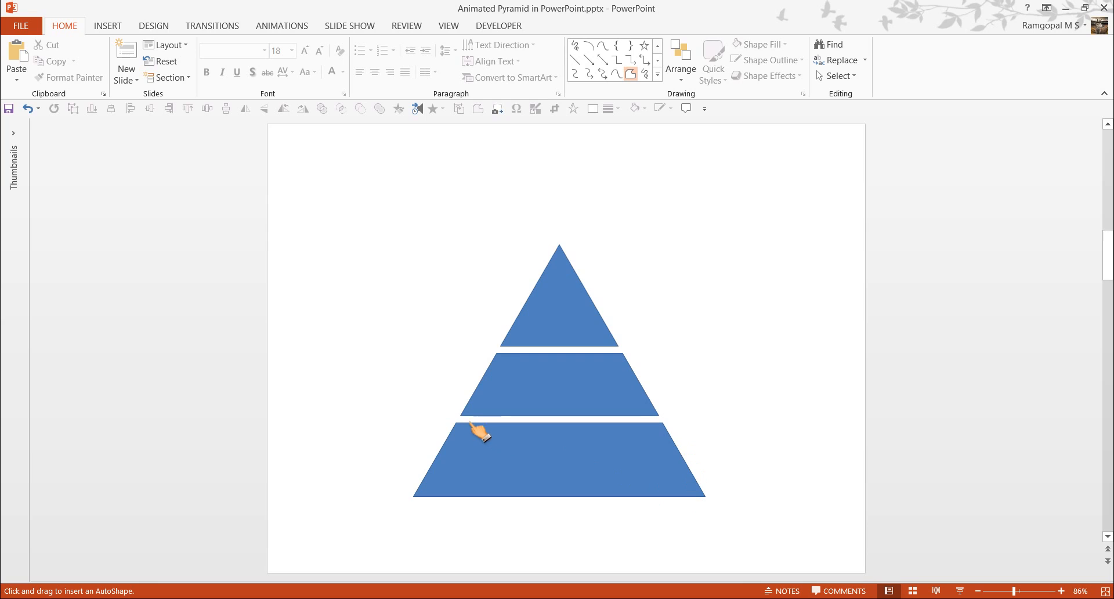
mouse_move(687, 444)
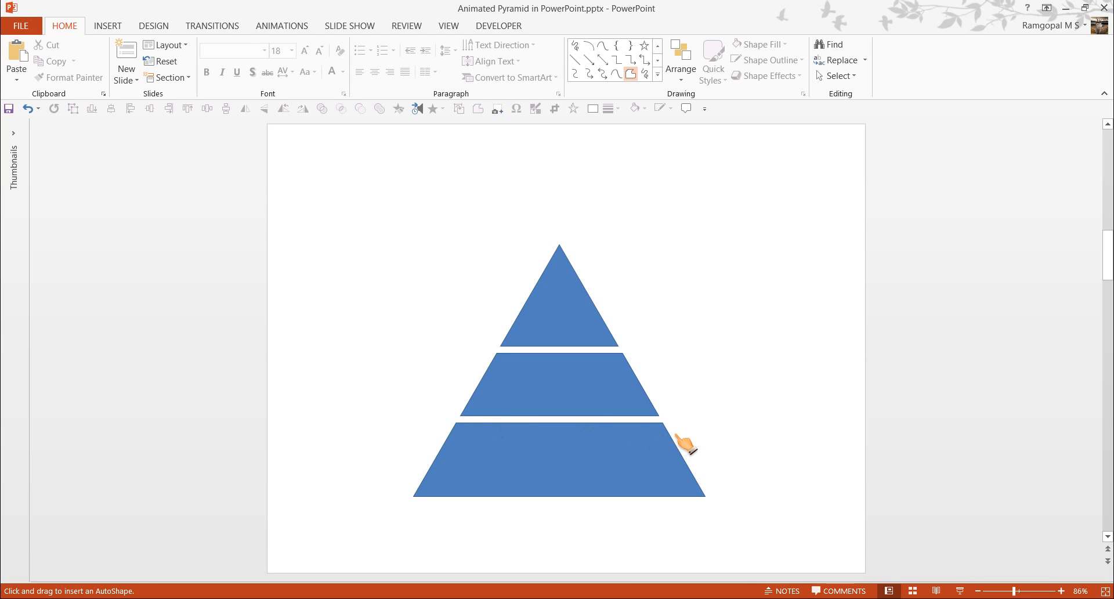
mouse_move(1018, 595)
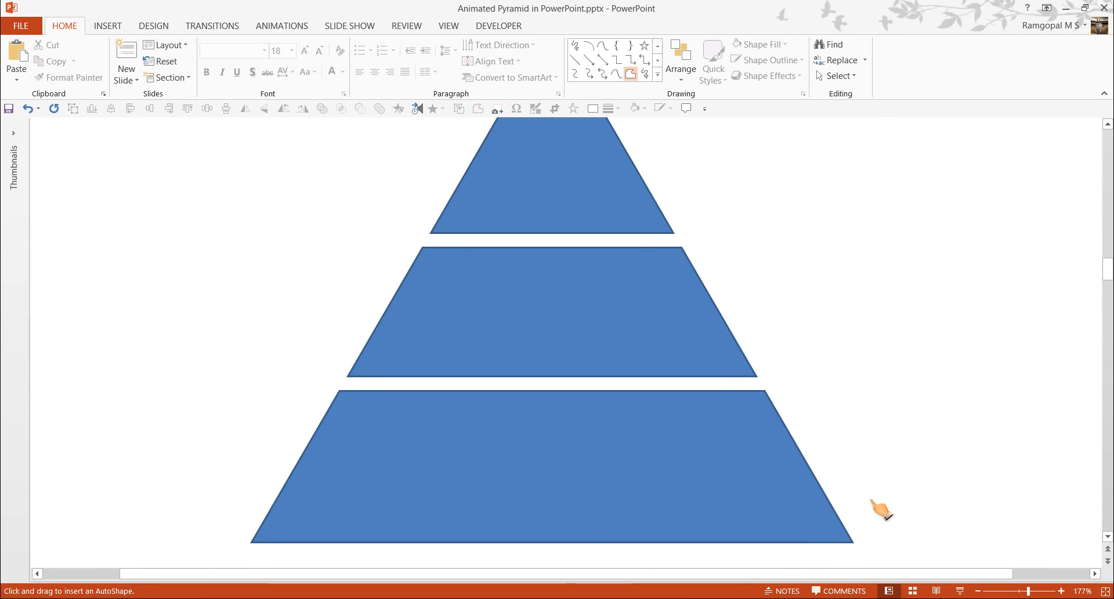
mouse_move(865, 555)
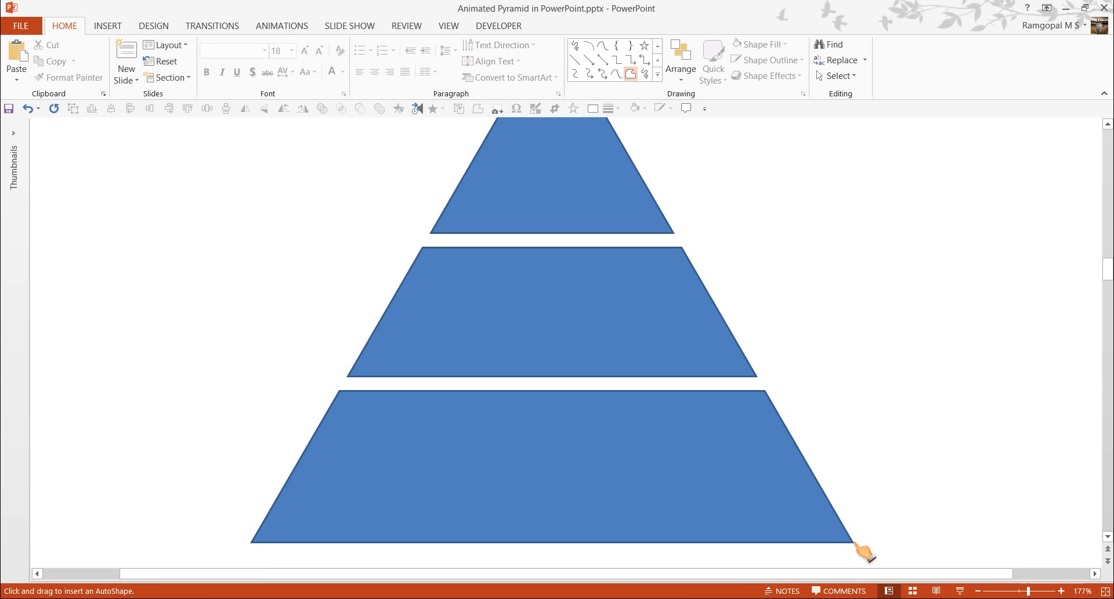
drag(864, 557, 362, 382)
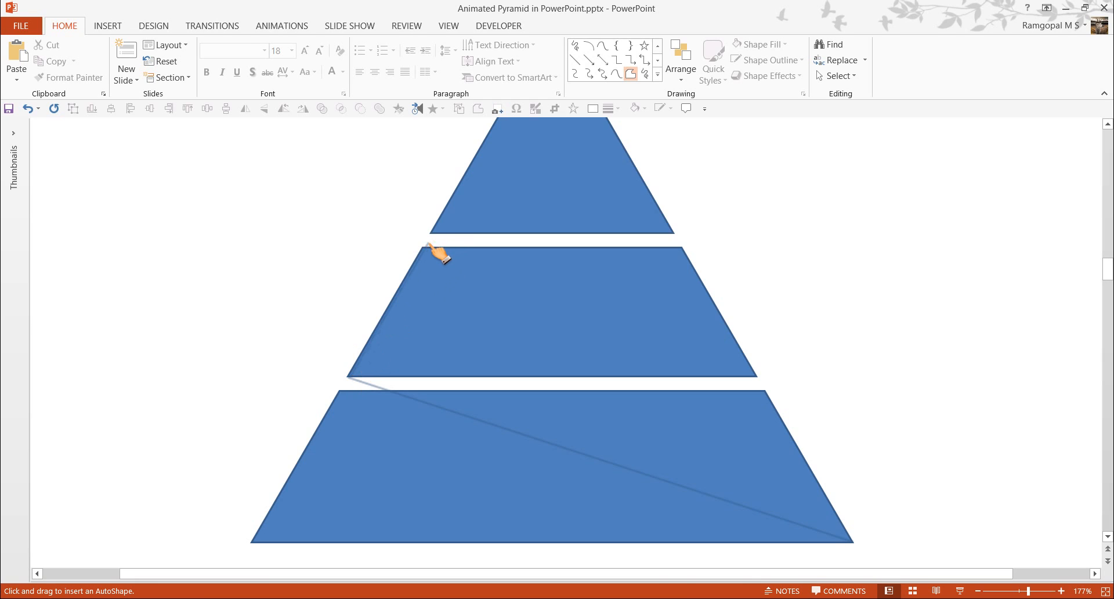
mouse_move(435, 255)
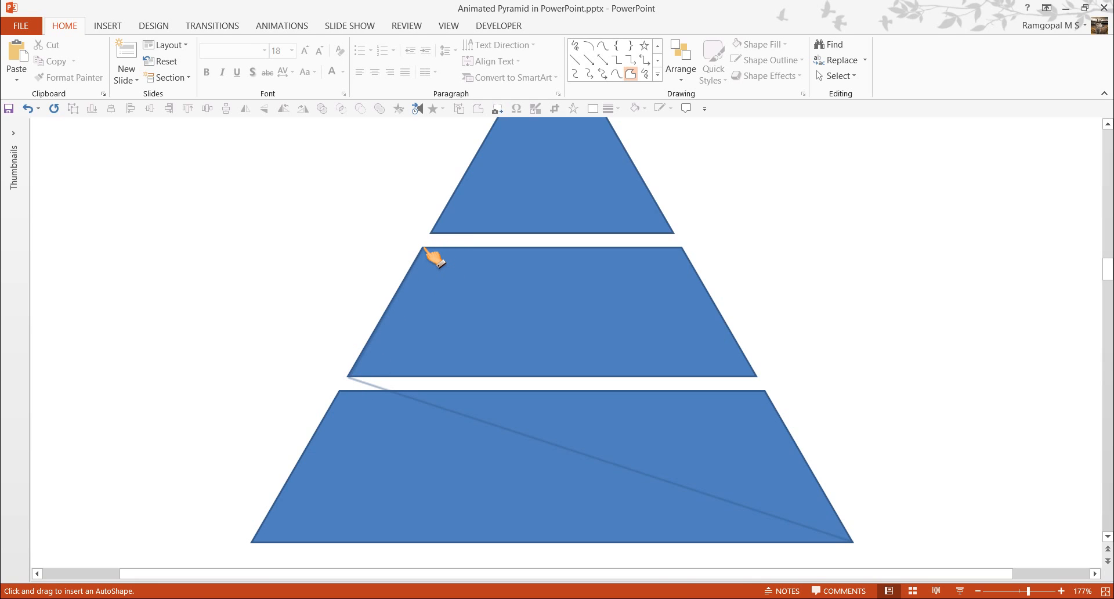
mouse_move(468, 272)
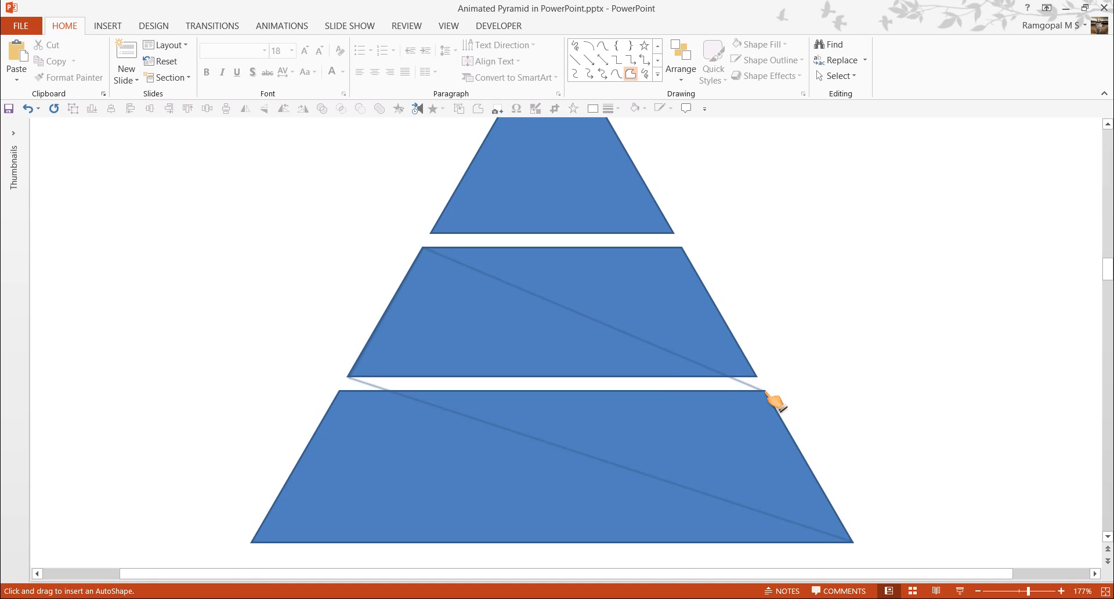
mouse_move(817, 489)
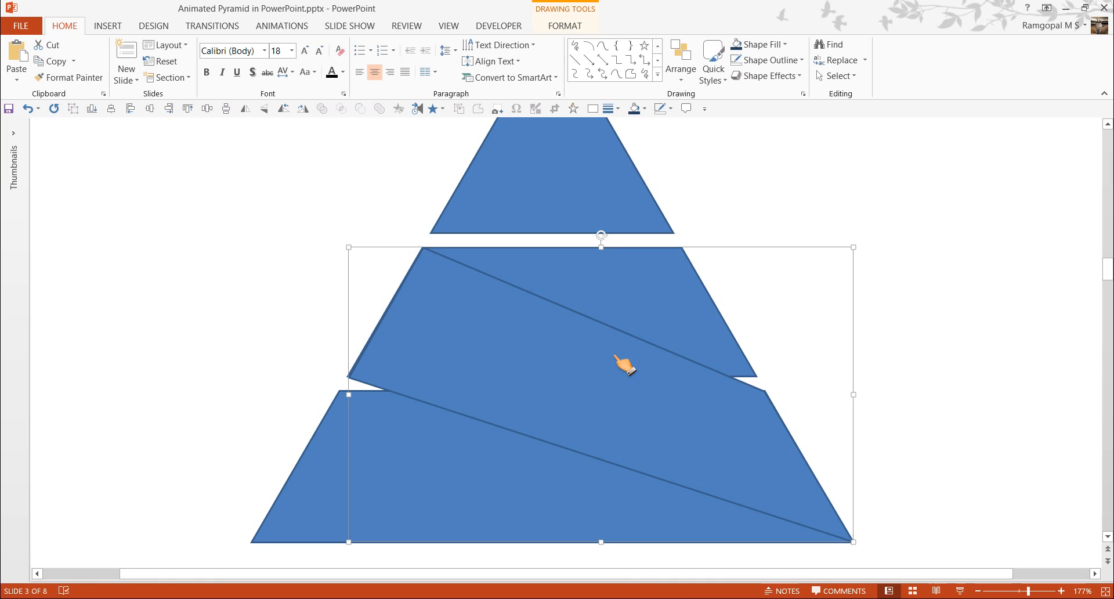
right_click(625, 365)
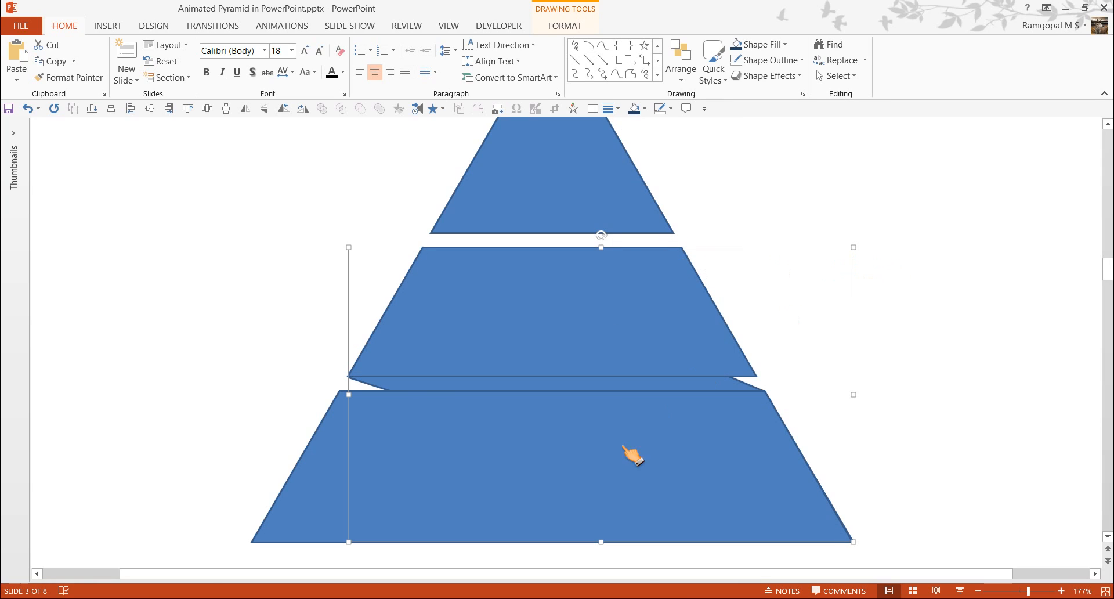
mouse_move(411, 422)
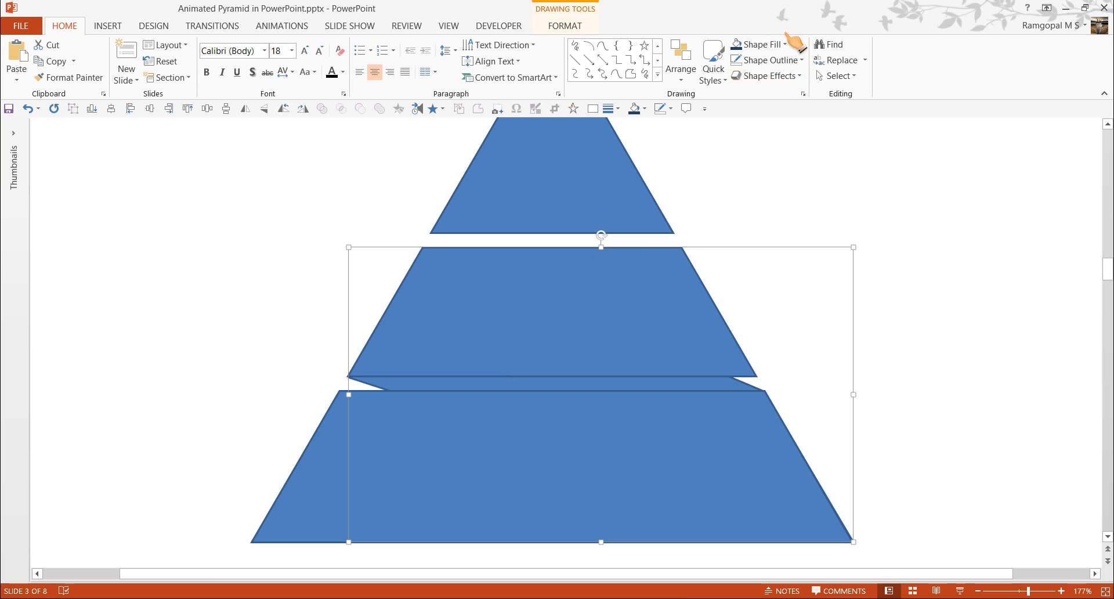
click(758, 44)
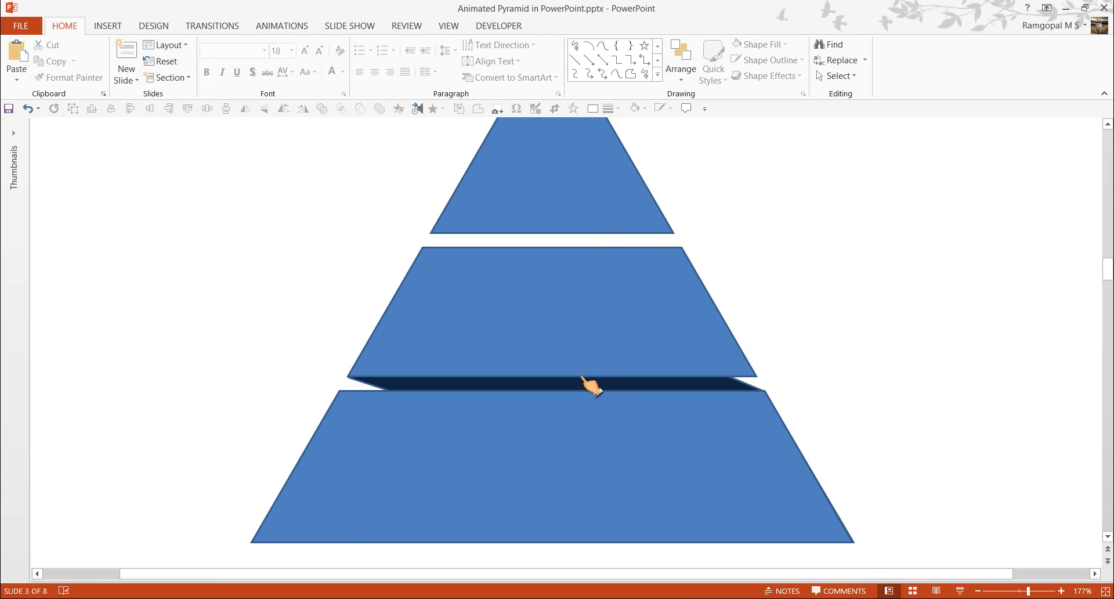
mouse_move(898, 492)
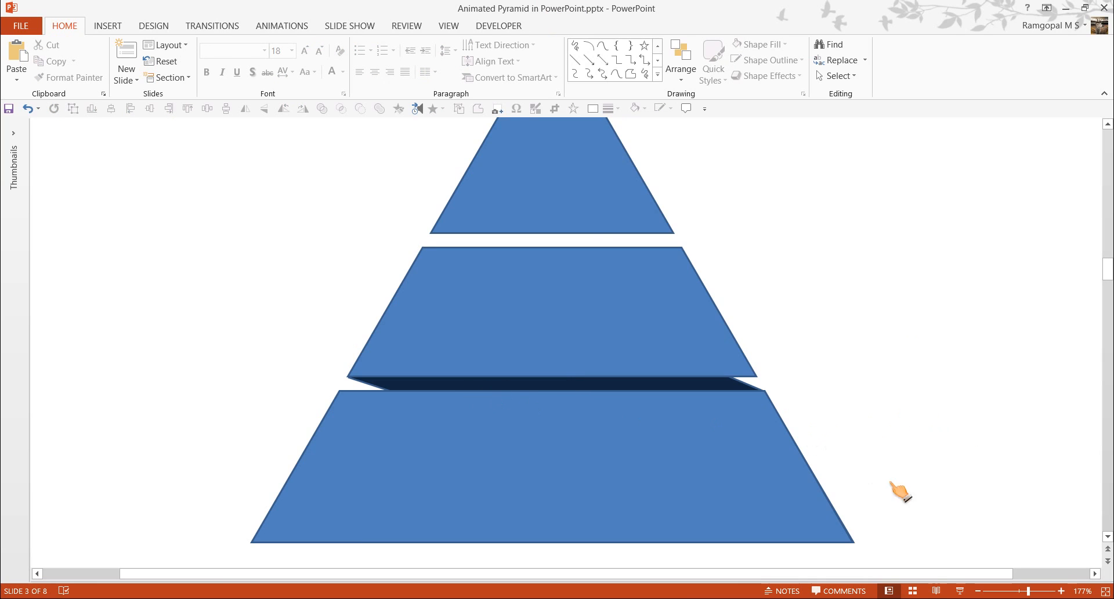
mouse_move(603, 76)
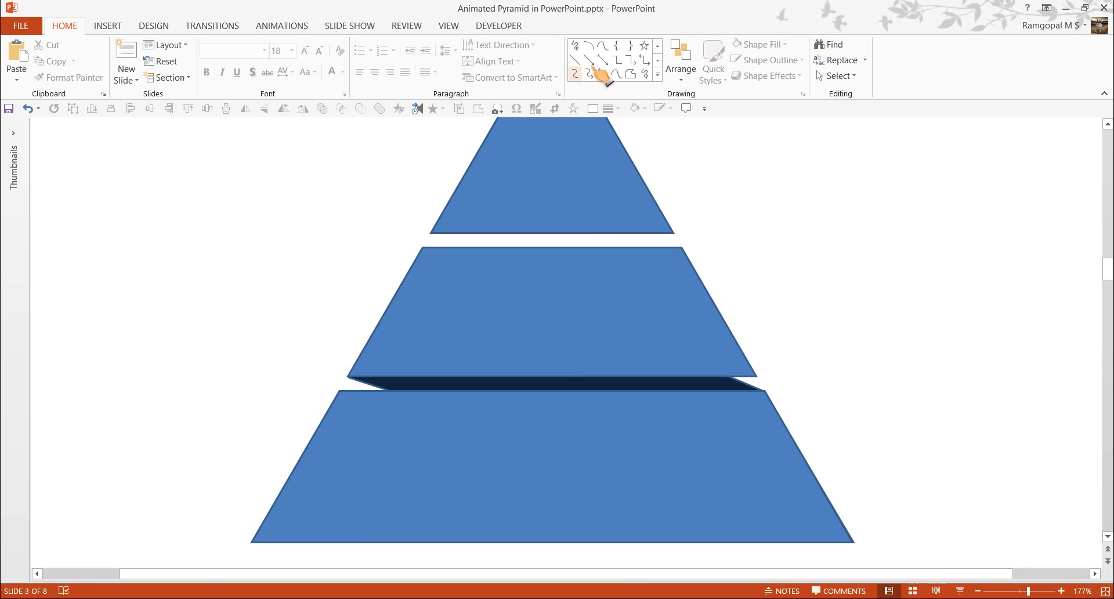
- Draw a second freeform connector strip beneath the top level of the pyramid
click(631, 73)
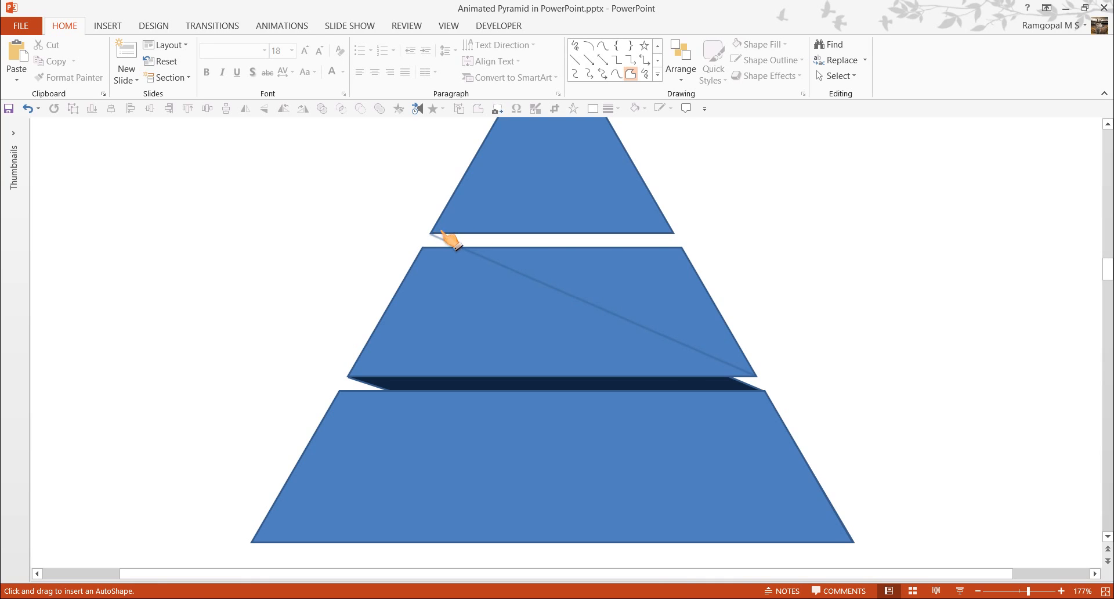
mouse_move(492, 154)
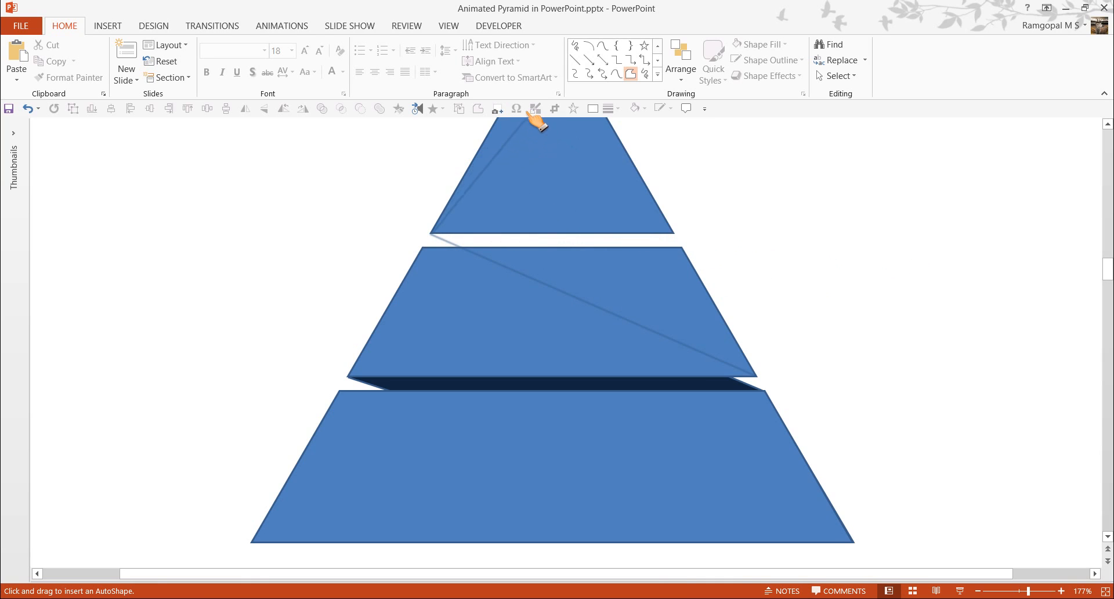
mouse_move(499, 151)
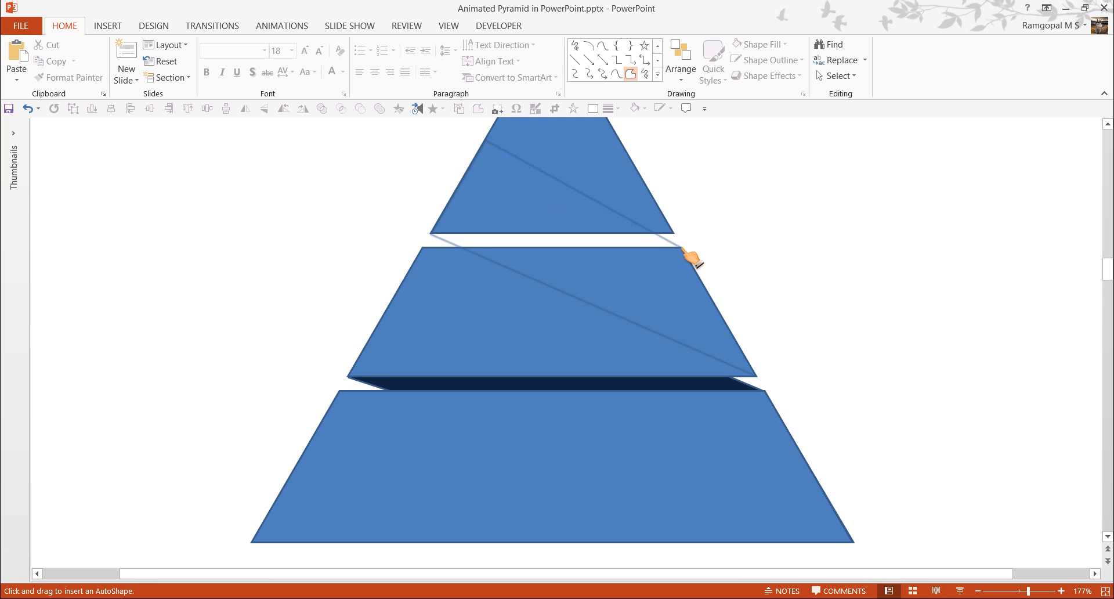
mouse_move(703, 274)
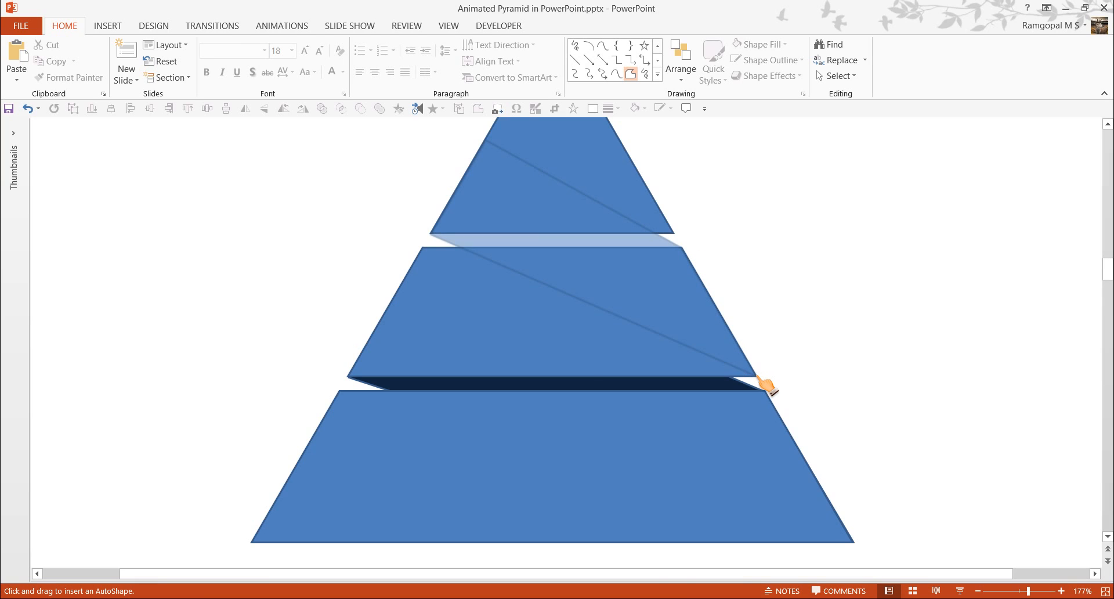
click(768, 385)
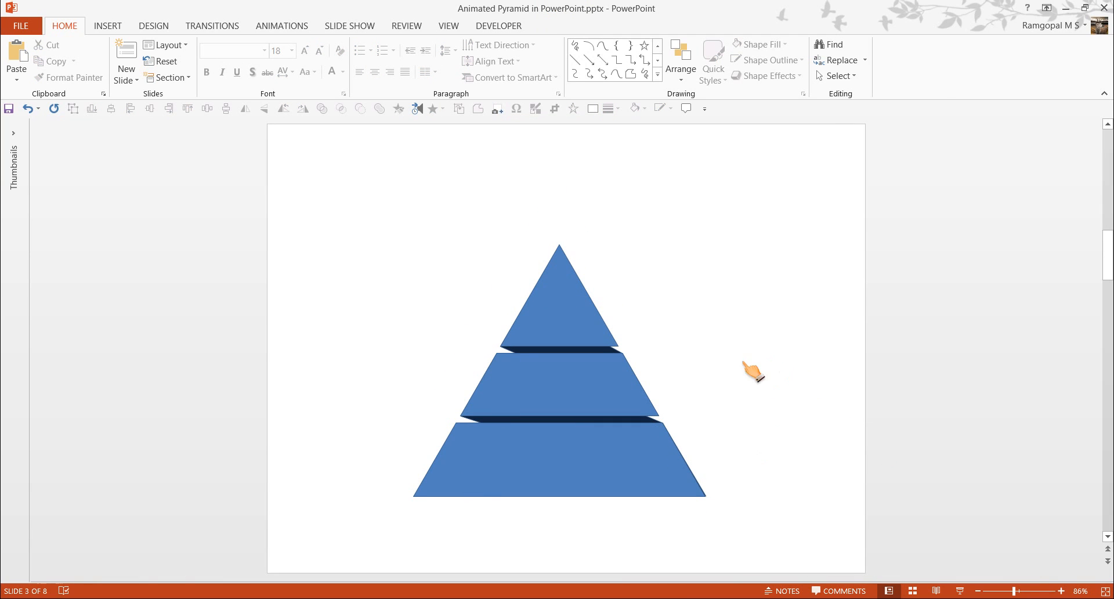
mouse_move(720, 379)
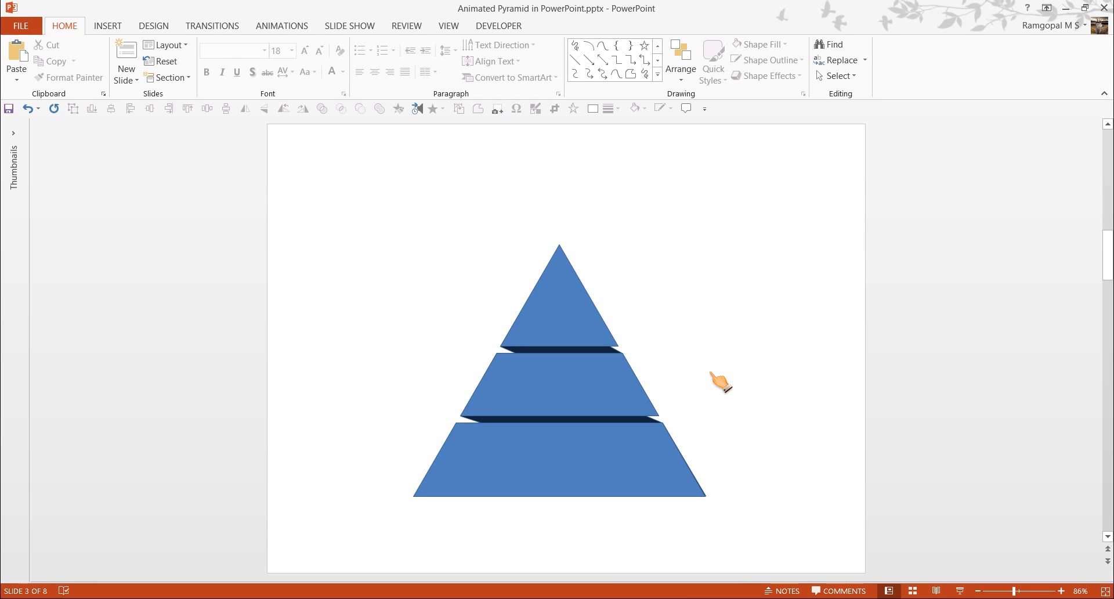
mouse_move(704, 402)
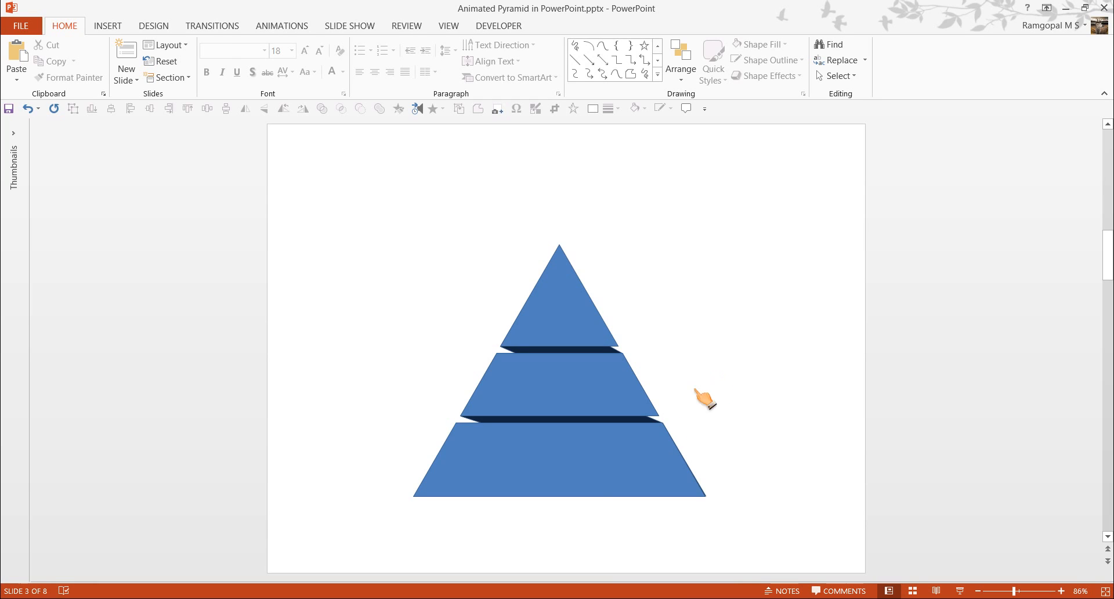
mouse_move(555, 465)
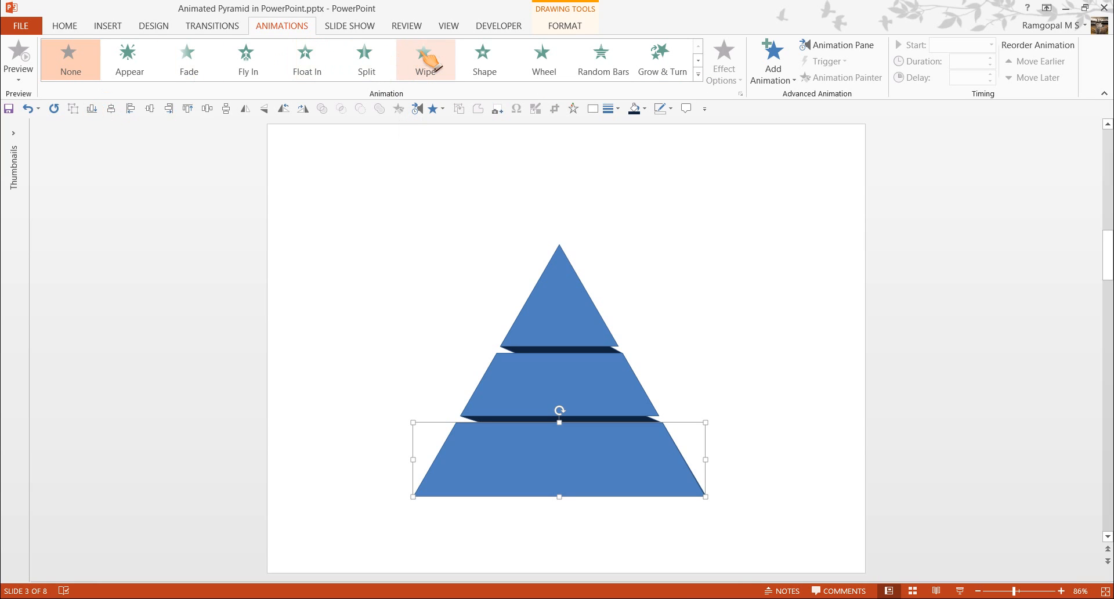
- Give the bottom level a Wipe entrance set to From Left
click(426, 60)
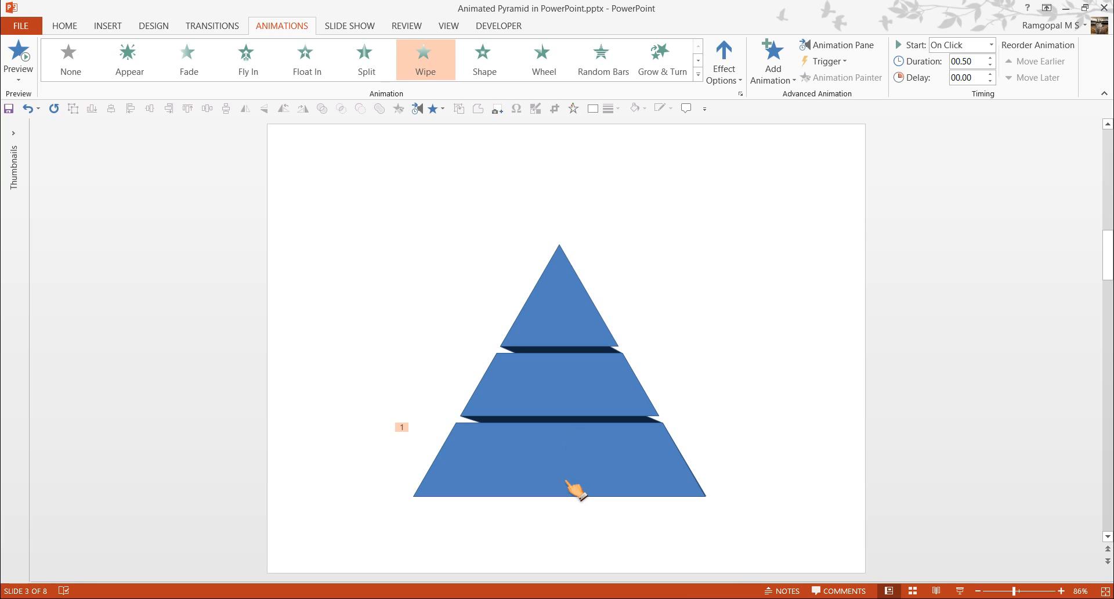
click(722, 60)
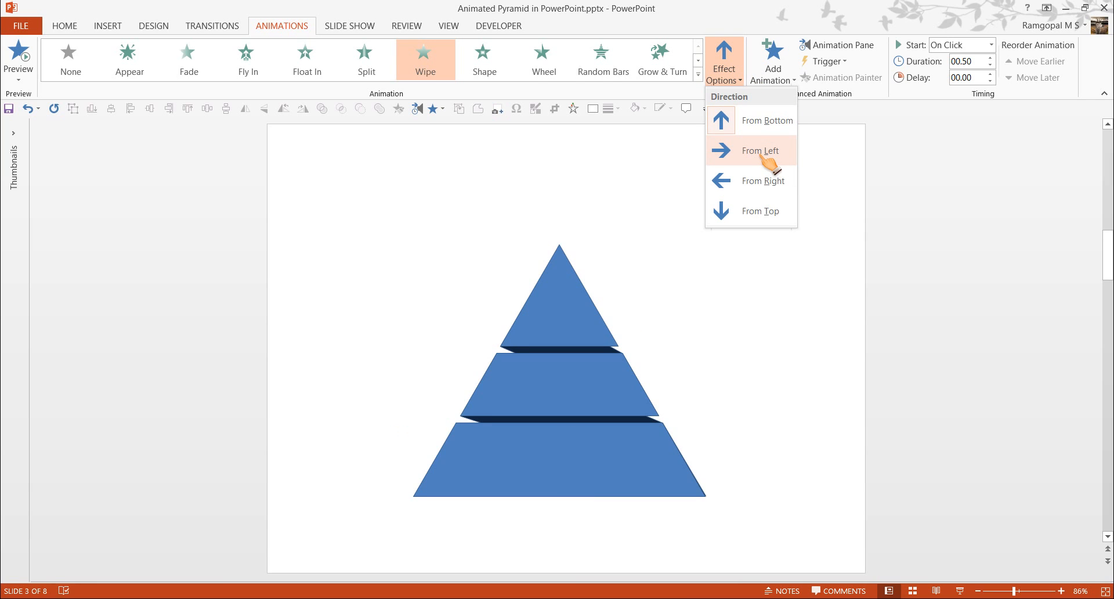
click(761, 151)
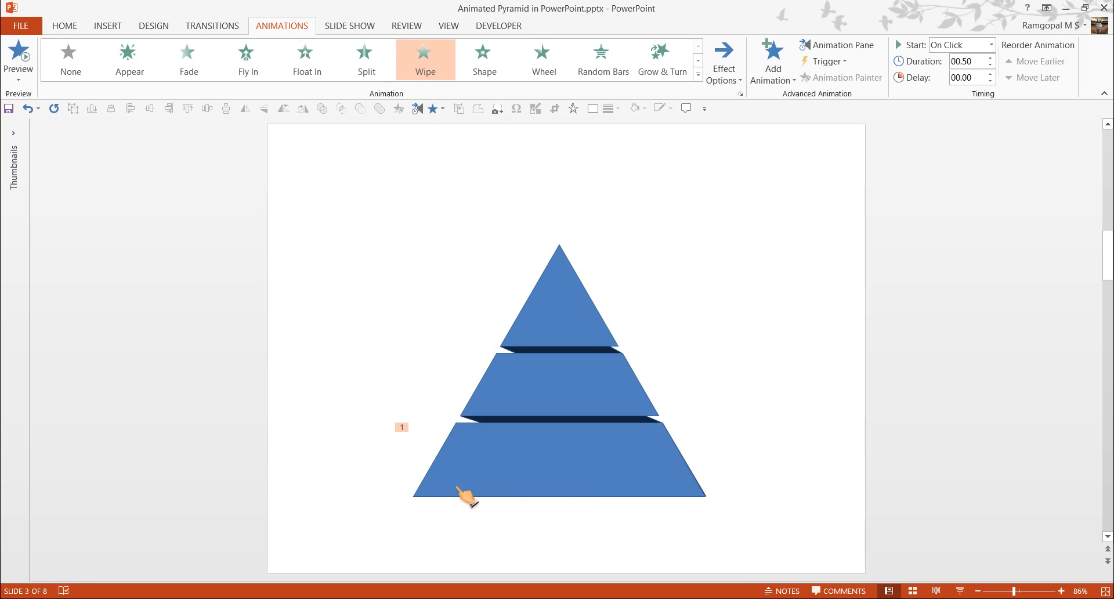
mouse_move(703, 458)
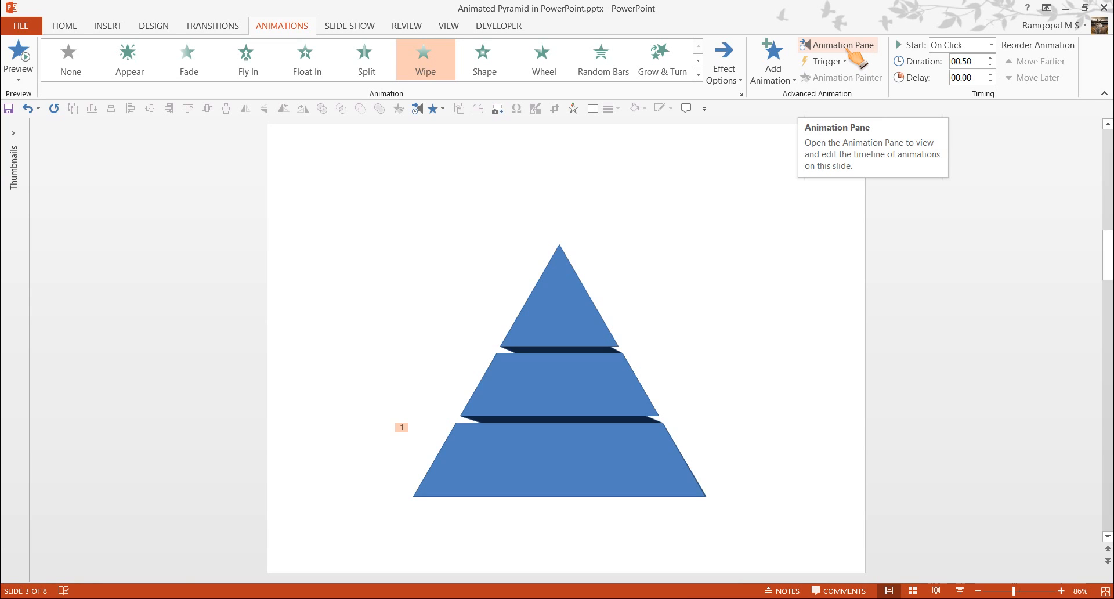
- With the Animation Pane open, give the middle level and its dark strip Wipe entrances as the second step
click(836, 45)
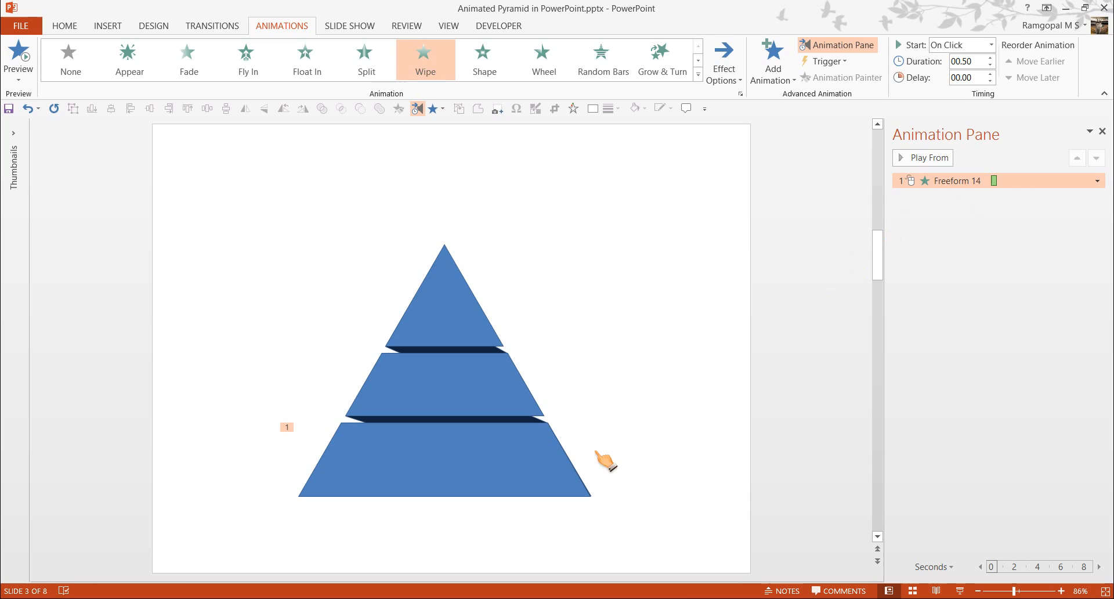
mouse_move(529, 429)
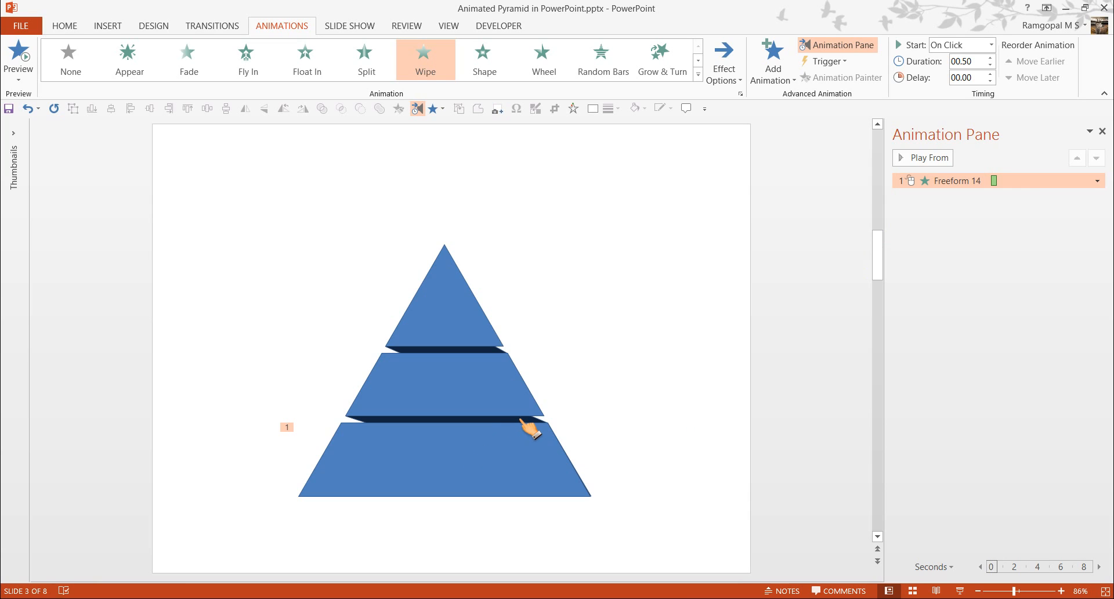
click(469, 458)
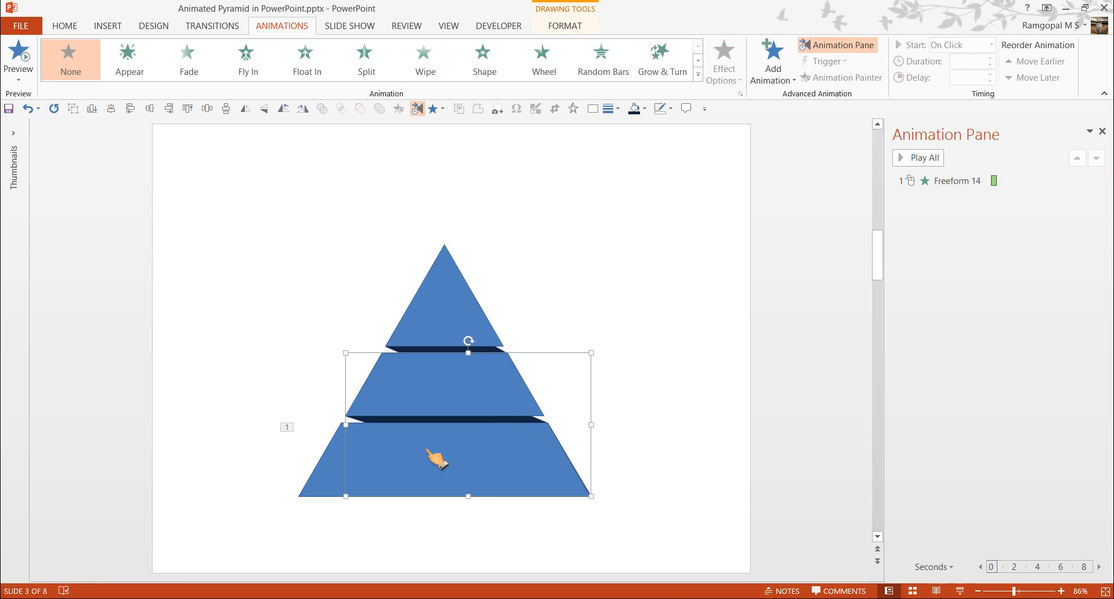
mouse_move(515, 432)
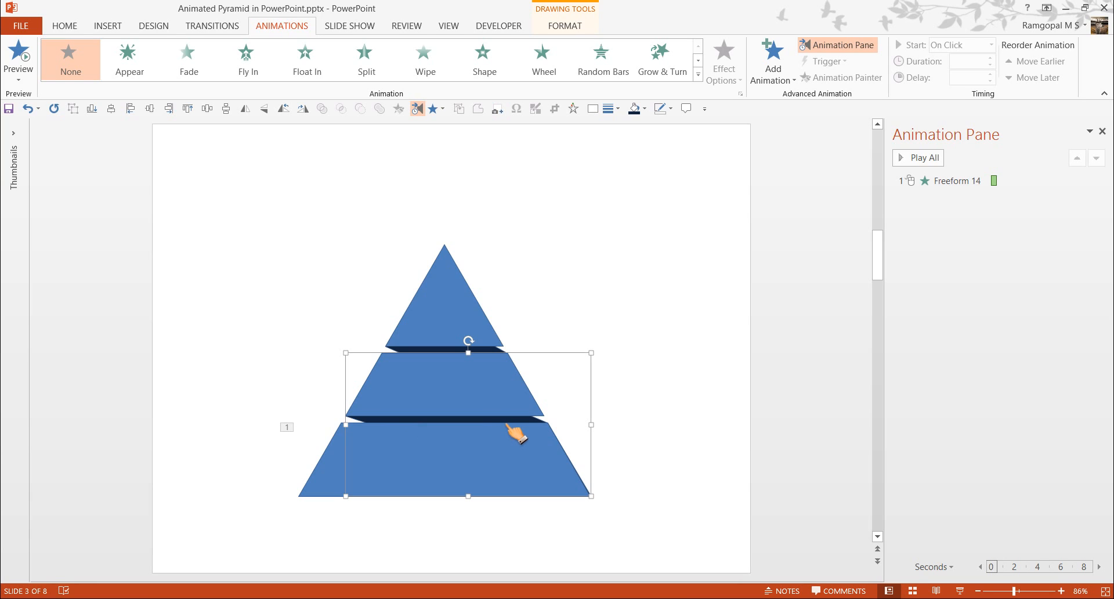
click(425, 59)
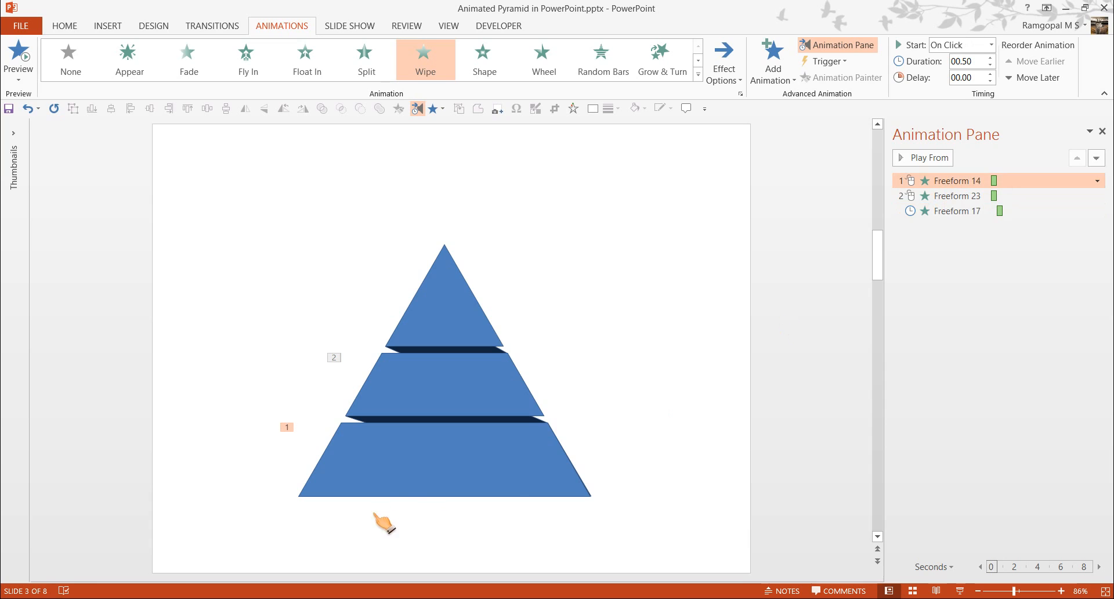
click(955, 196)
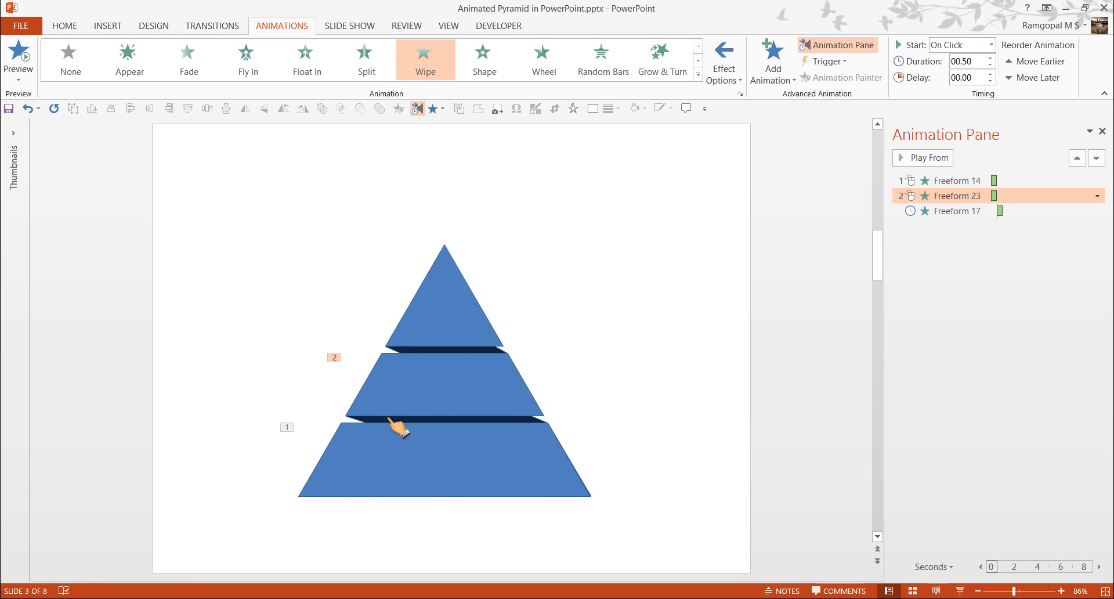
mouse_move(512, 384)
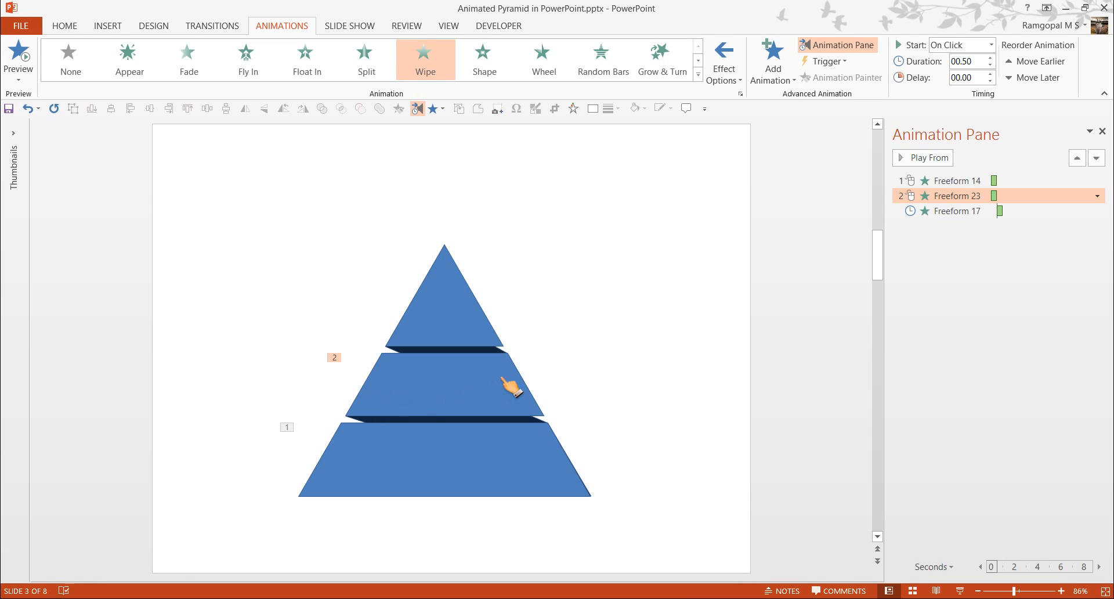
mouse_move(595, 363)
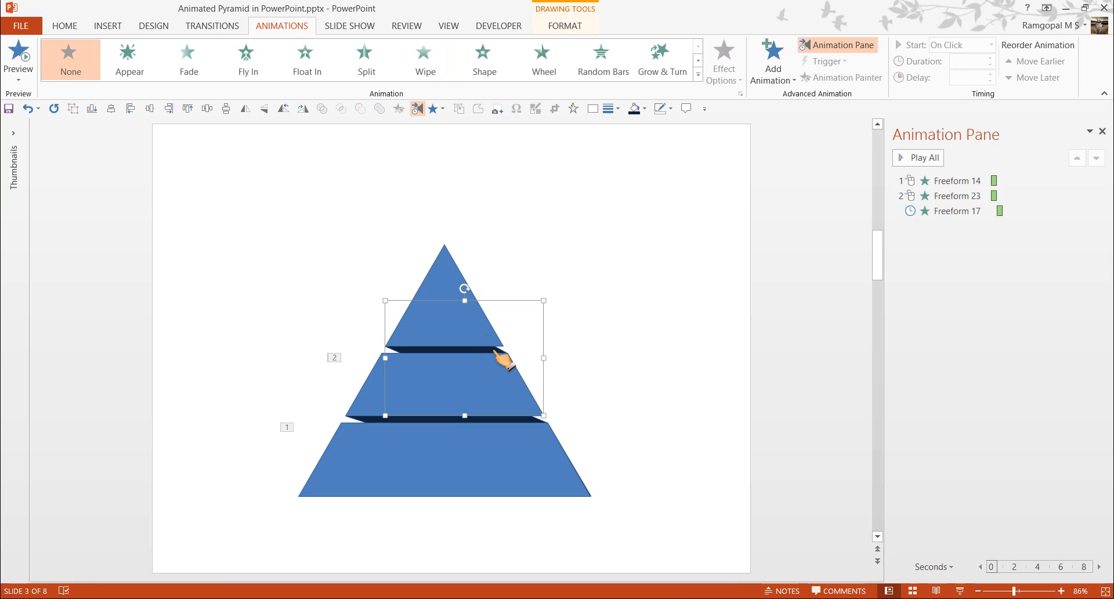
- Make the top level wipe From Right and its strip start After Previous
click(425, 55)
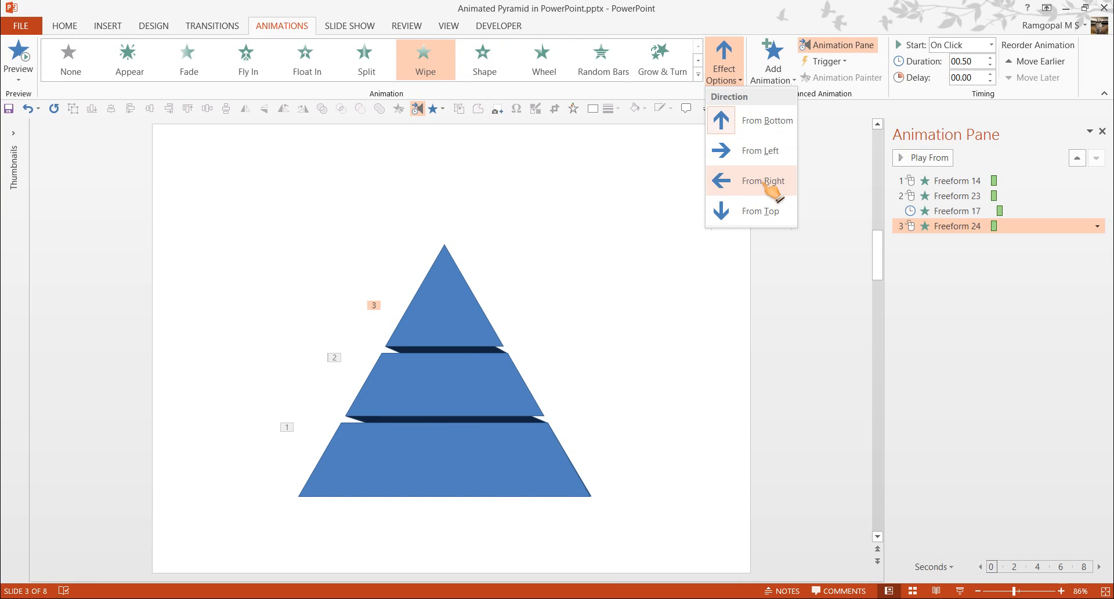
click(764, 180)
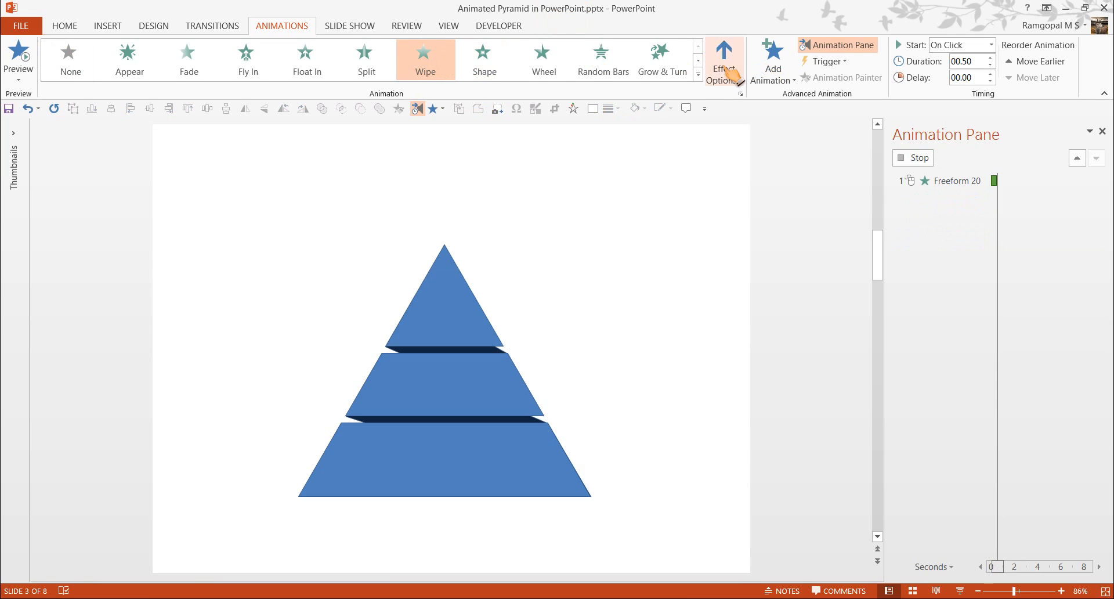
mouse_move(835, 259)
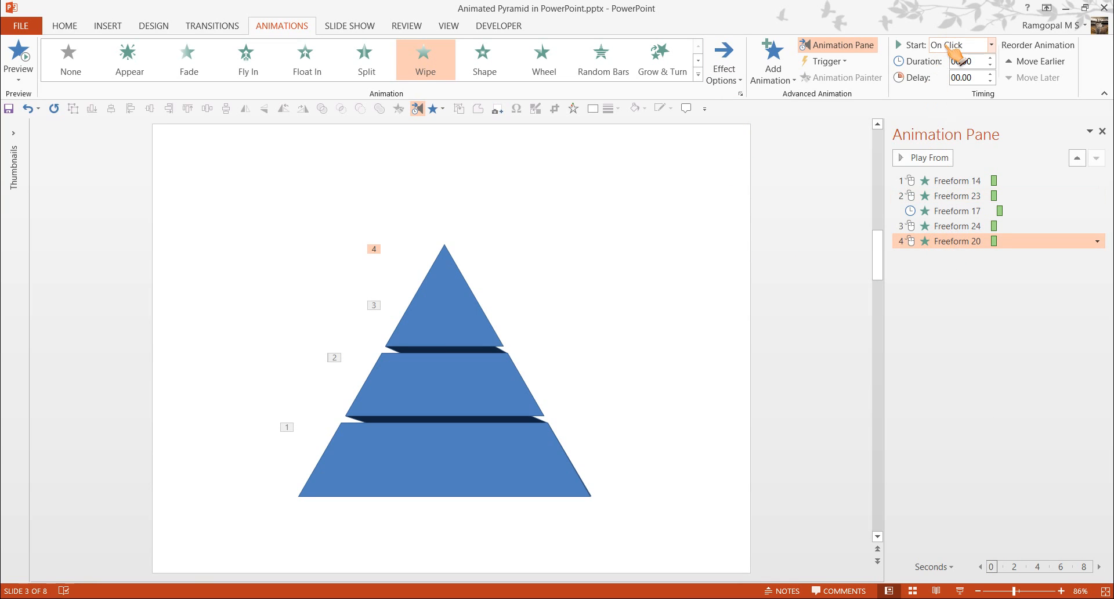
click(989, 45)
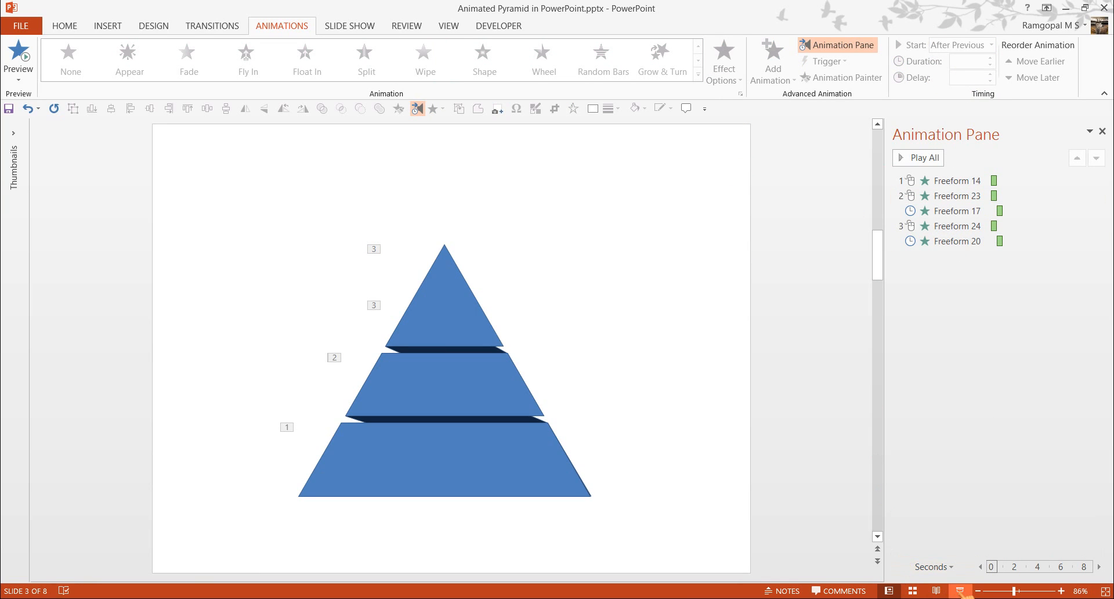
click(18, 57)
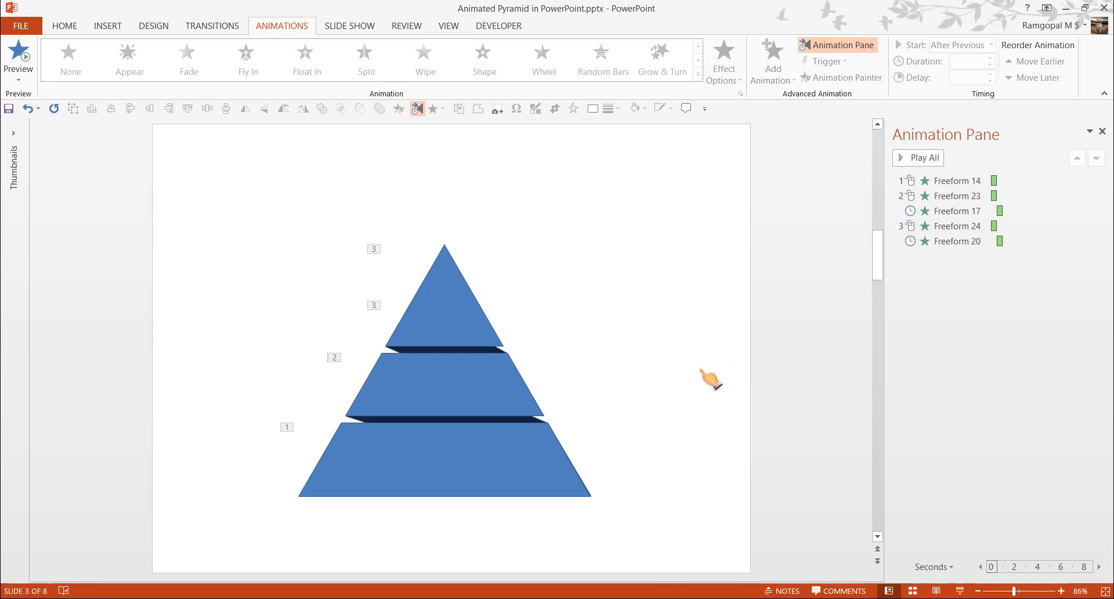
mouse_move(304, 485)
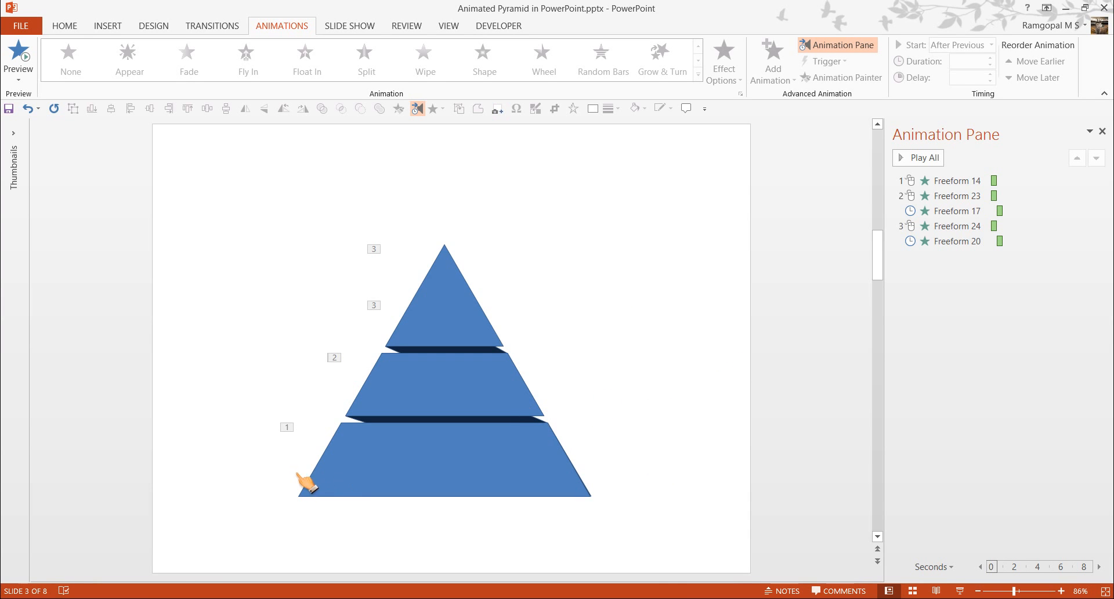
mouse_move(464, 369)
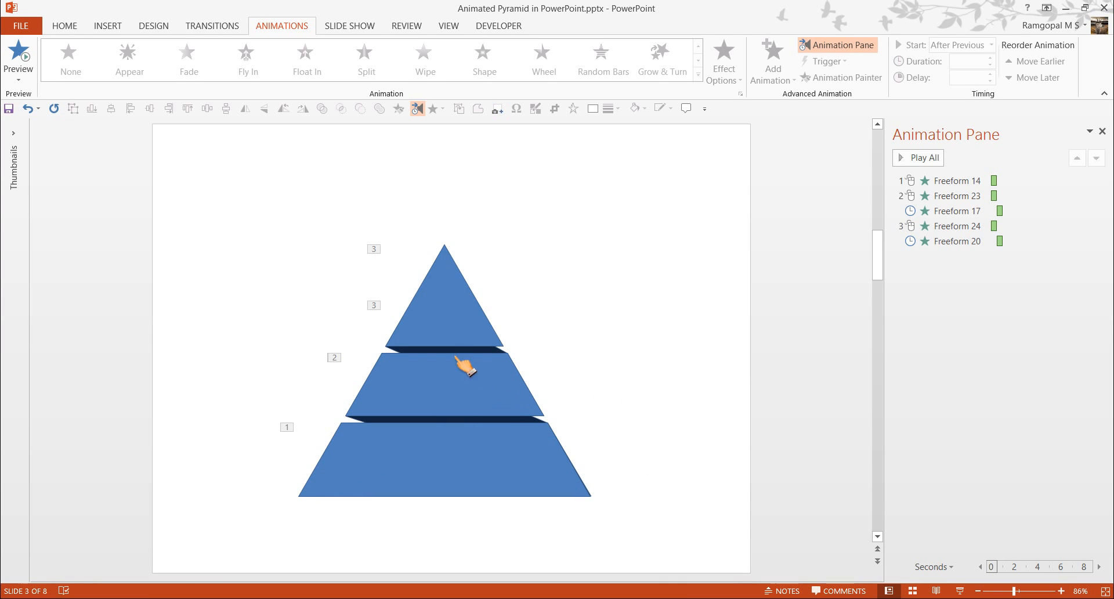
mouse_move(651, 360)
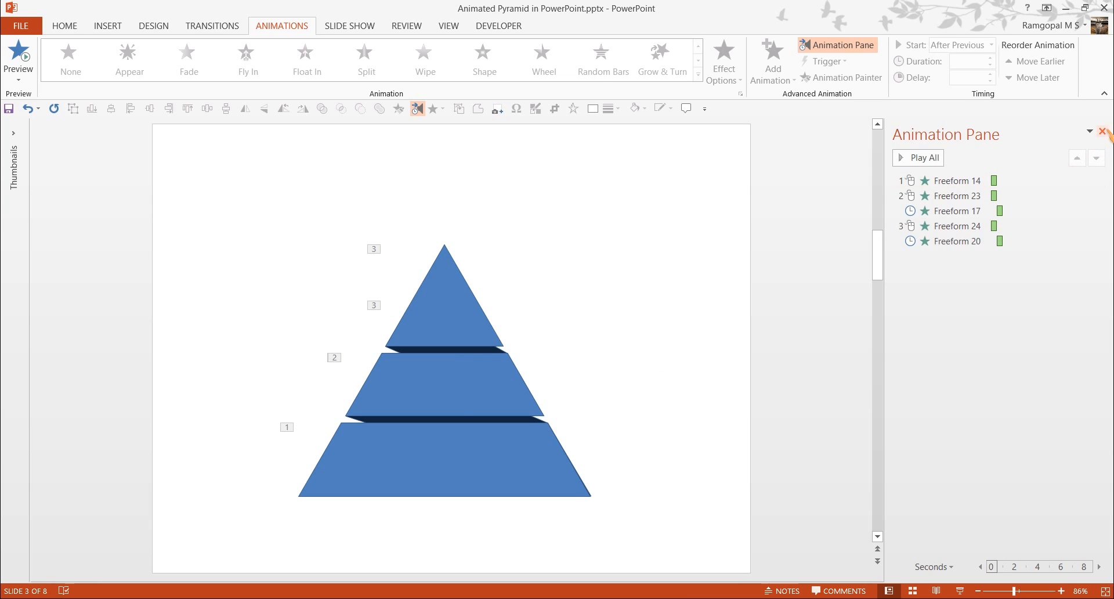
- Close the Animation Pane, leaving the pyramid with its three animation tags
click(1105, 131)
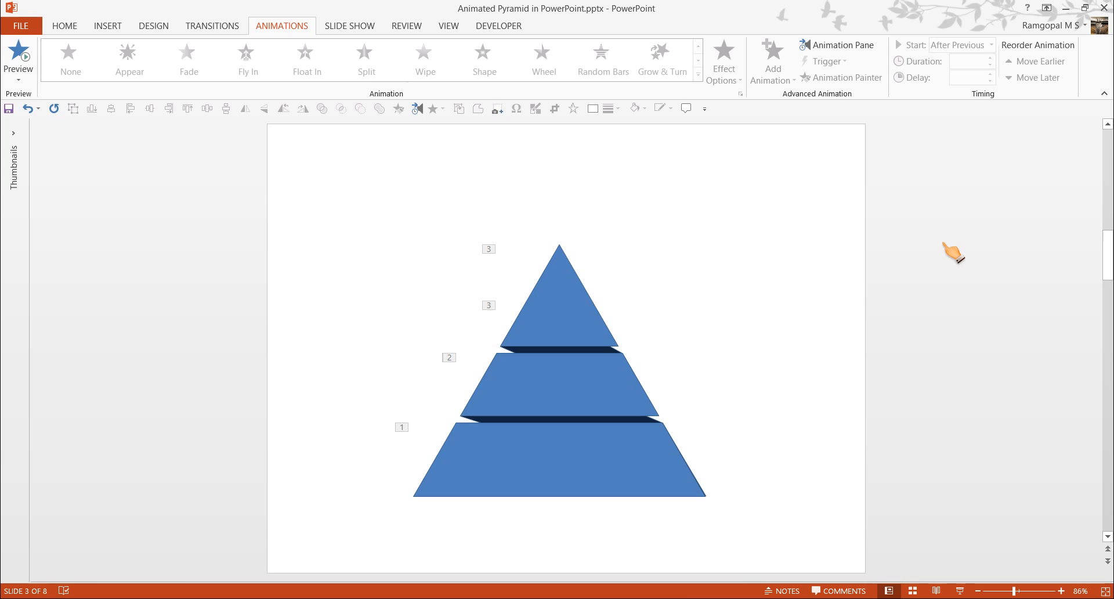
mouse_move(925, 272)
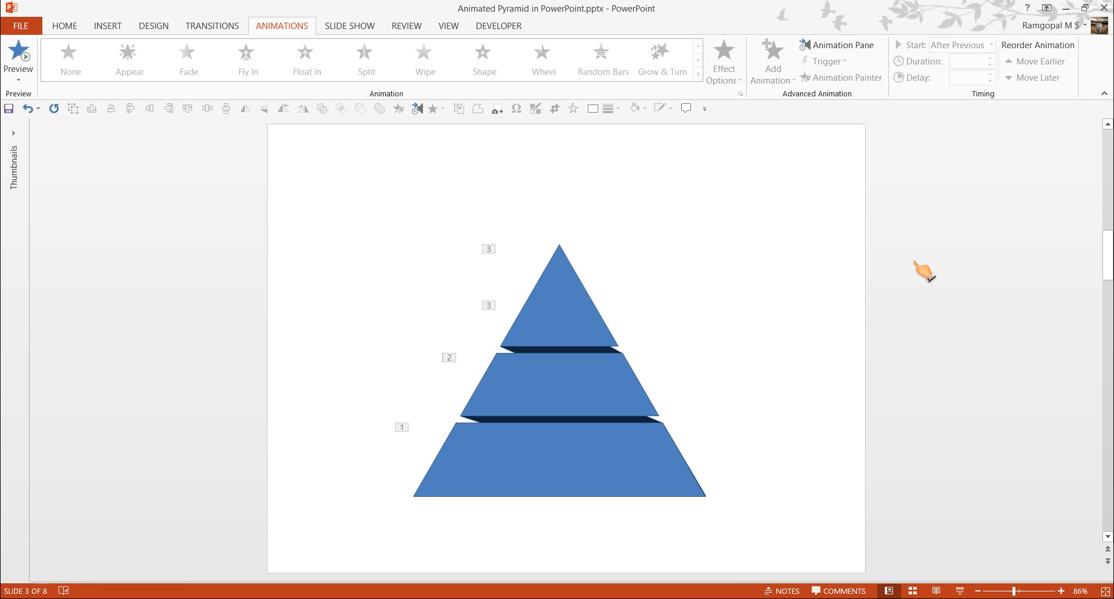